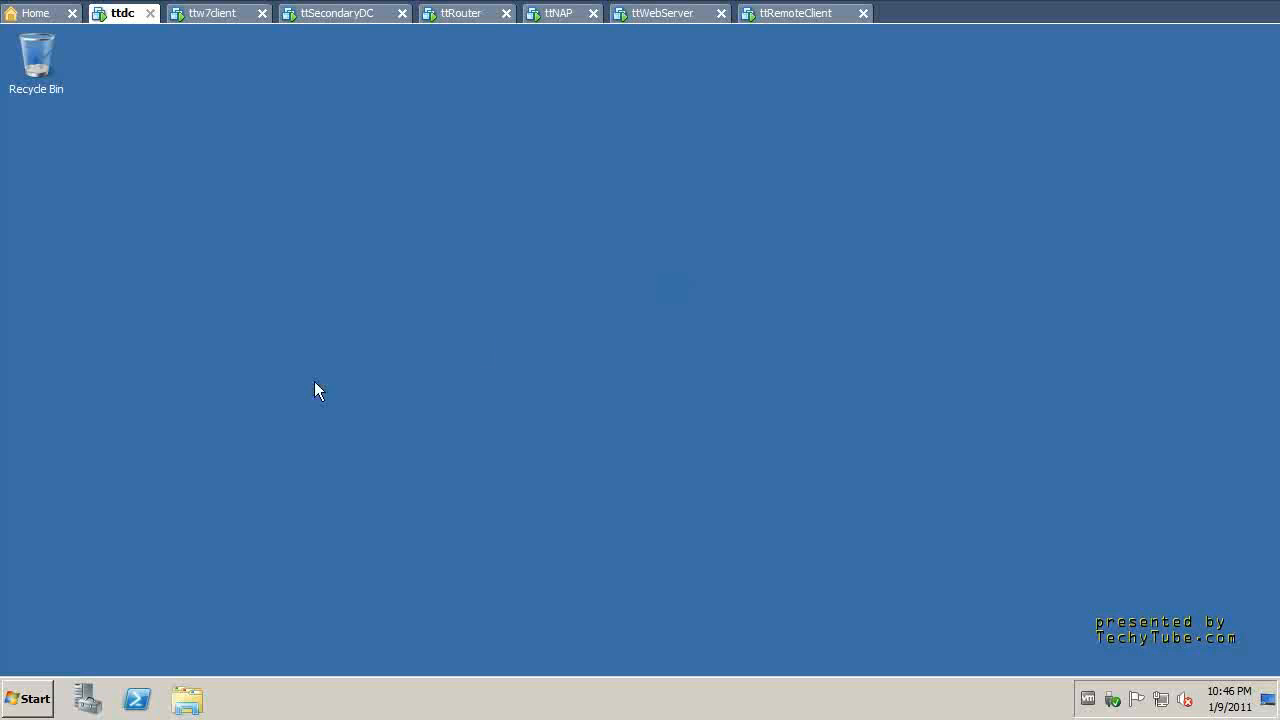
pyautogui.moveTo(266, 462)
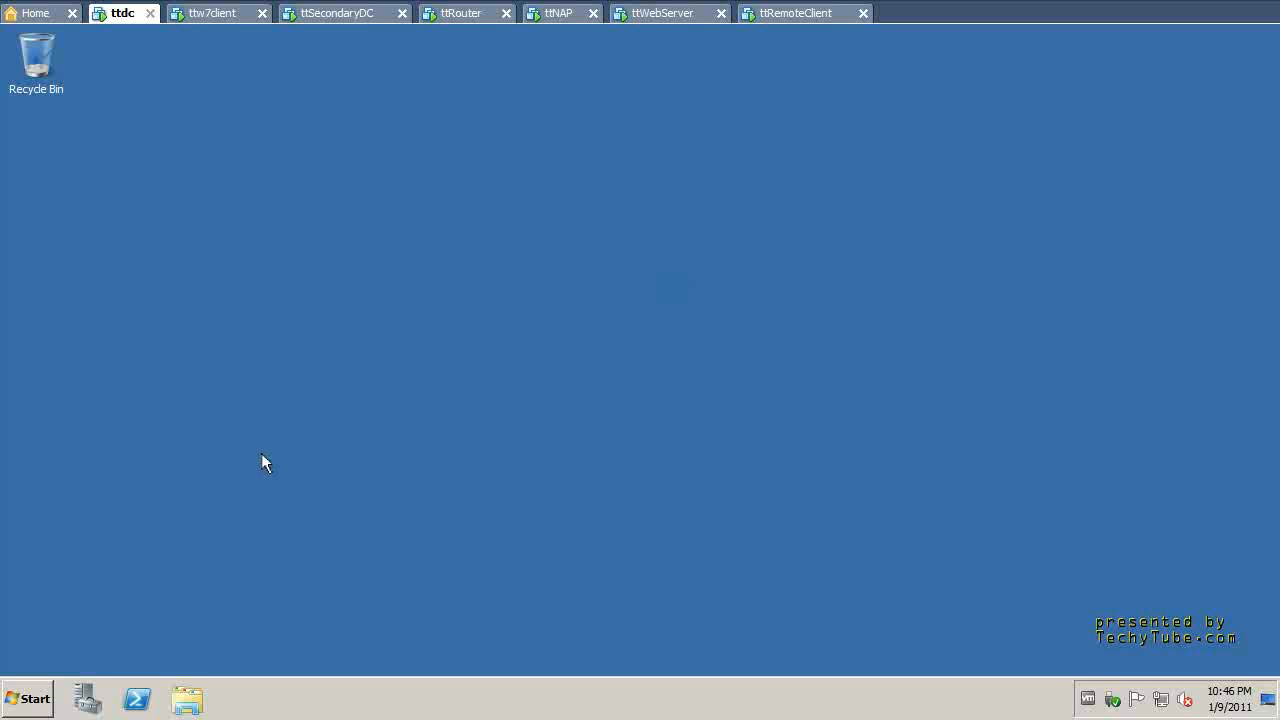
pyautogui.moveTo(260, 464)
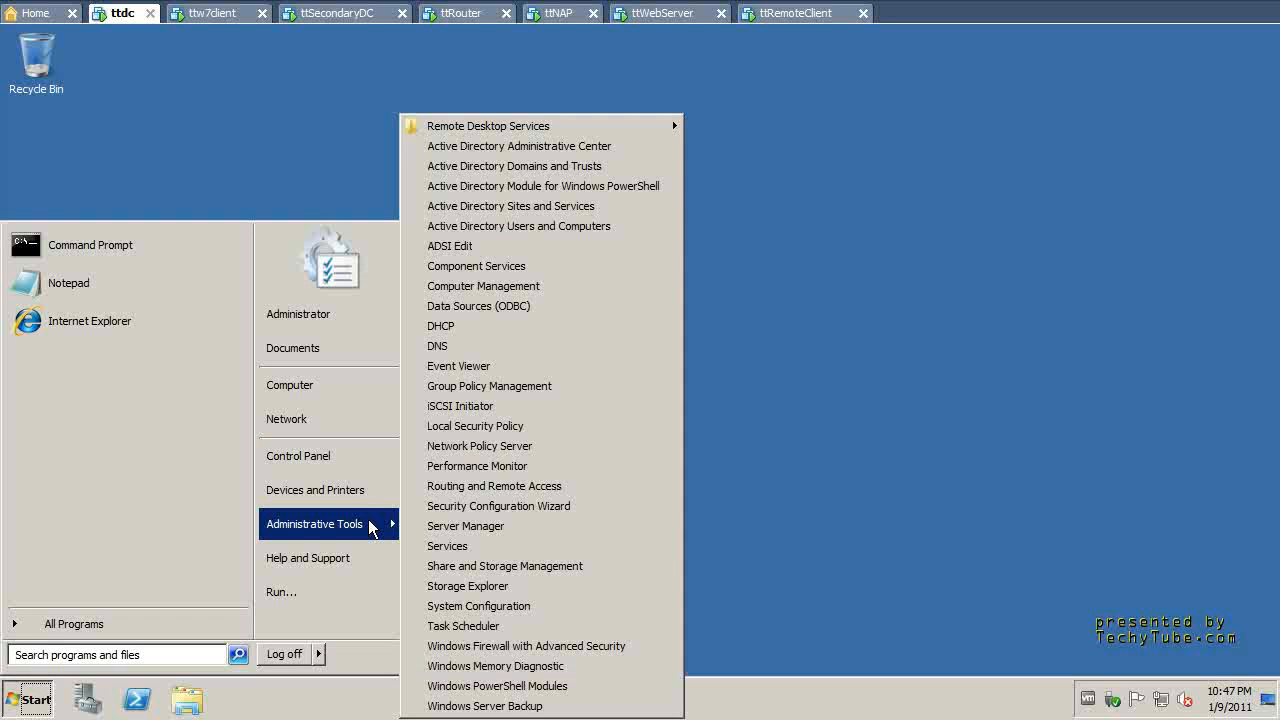
# Launch Active Directory Sites and Services, close Server Manager, and expand the Sites container
pyautogui.click(620, 217)
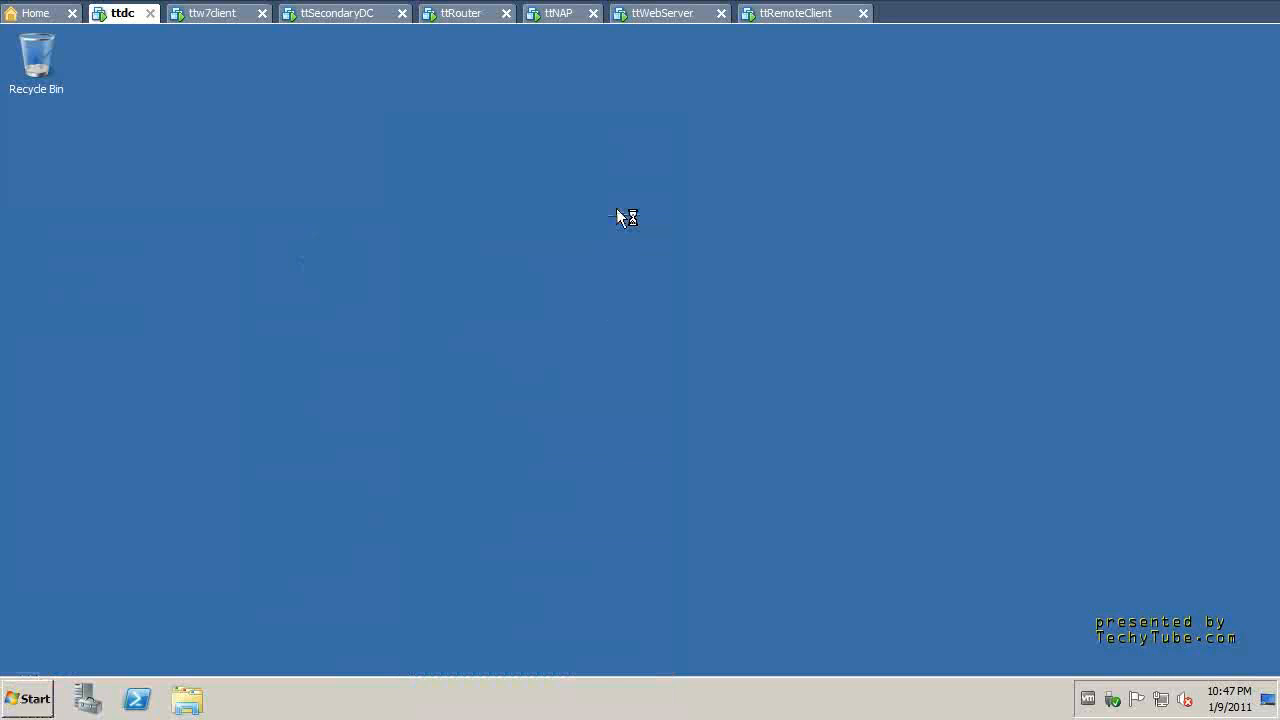
pyautogui.moveTo(618, 216)
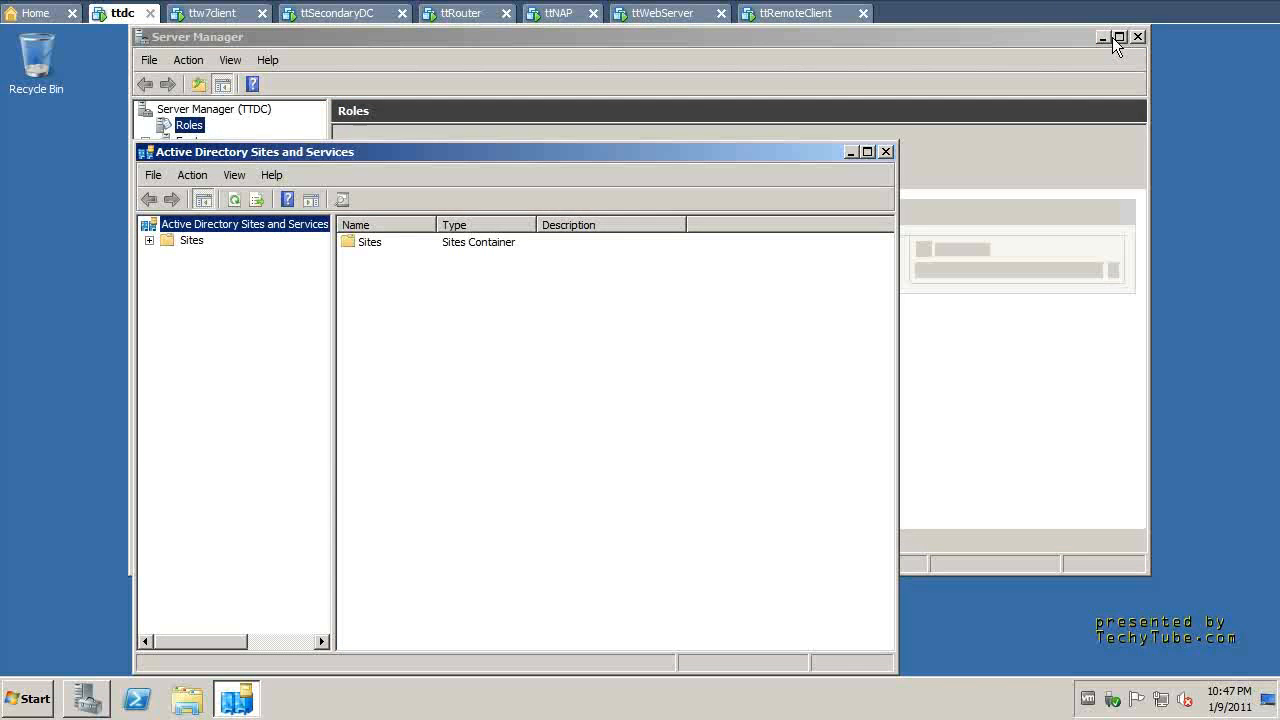
pyautogui.click(1103, 37)
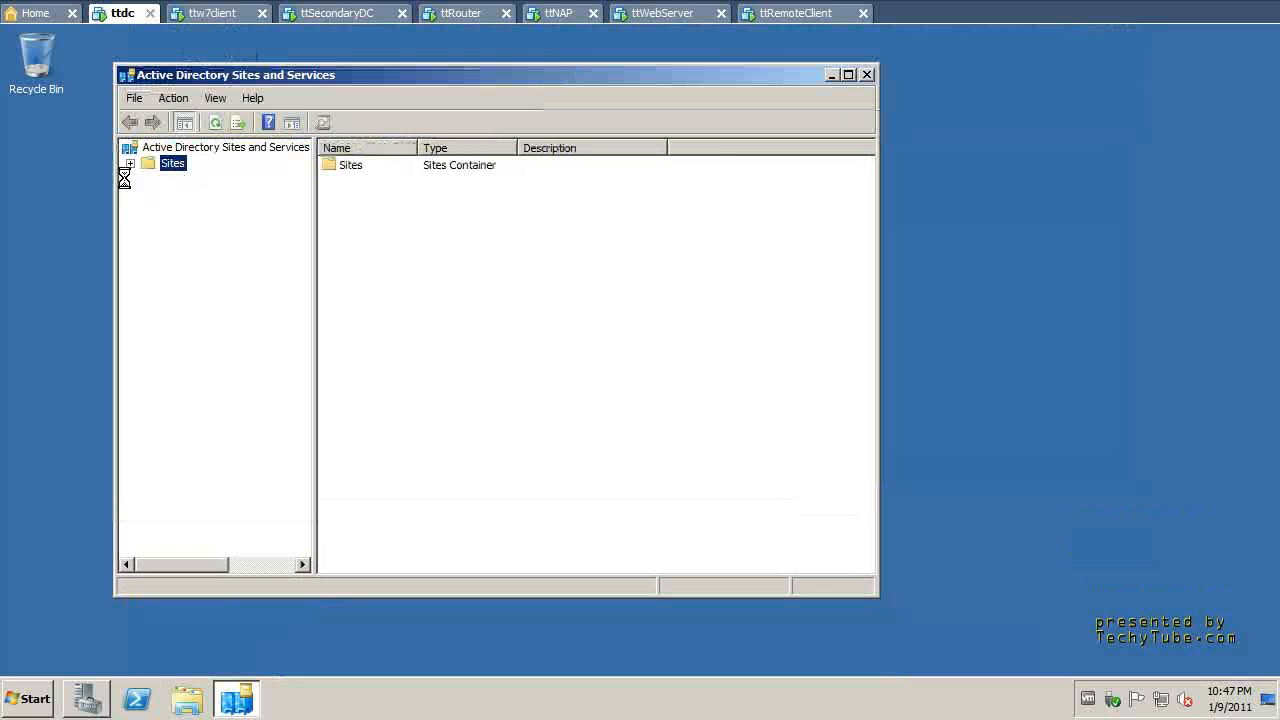
pyautogui.click(128, 163)
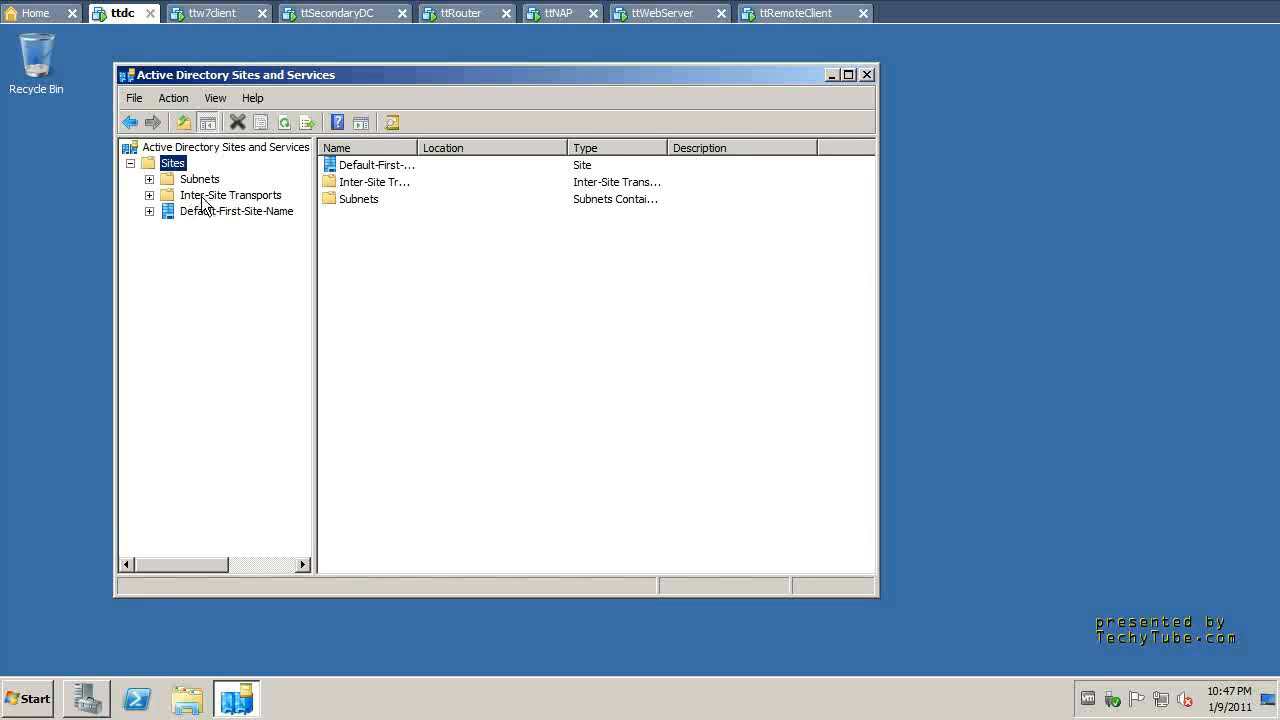
# Expand Default-First-Site-Name to reveal NTDS Site Settings and the Servers container
pyautogui.click(237, 210)
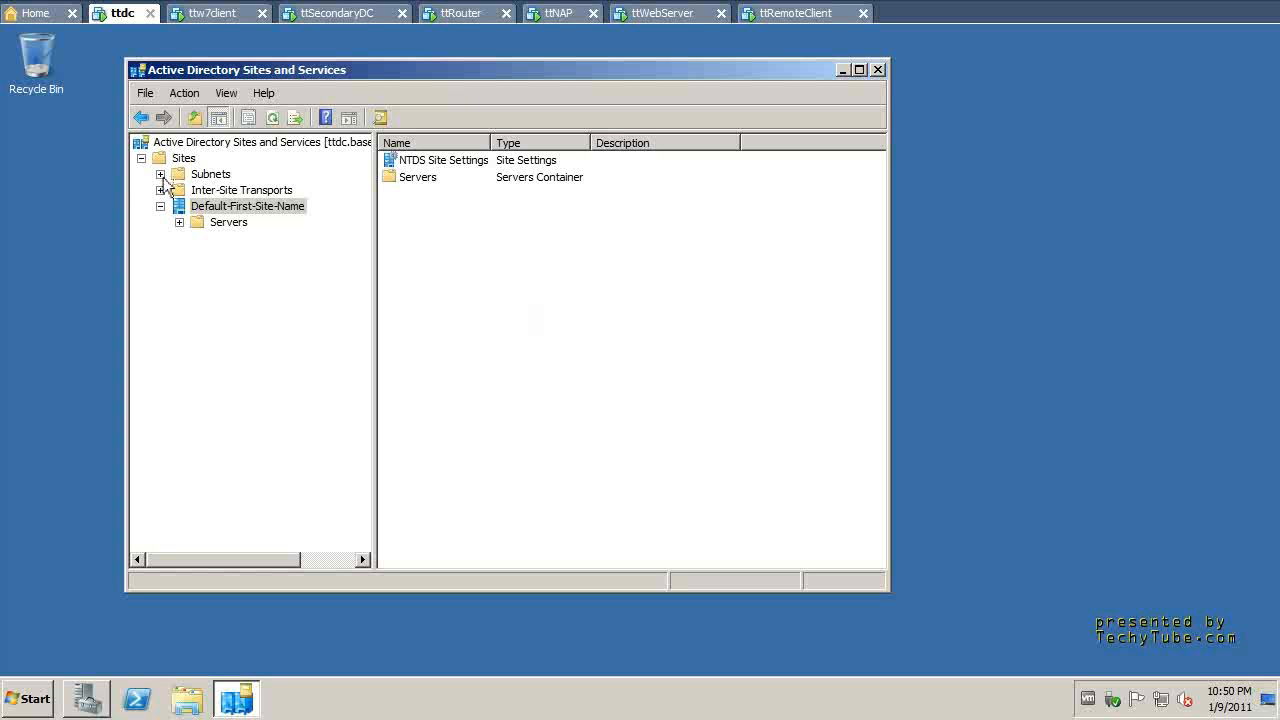
# Inspect the empty Subnets container and the IP transport's DEFAULTIPSITELINK, then reselect Default-First-Site-Name
pyautogui.click(210, 173)
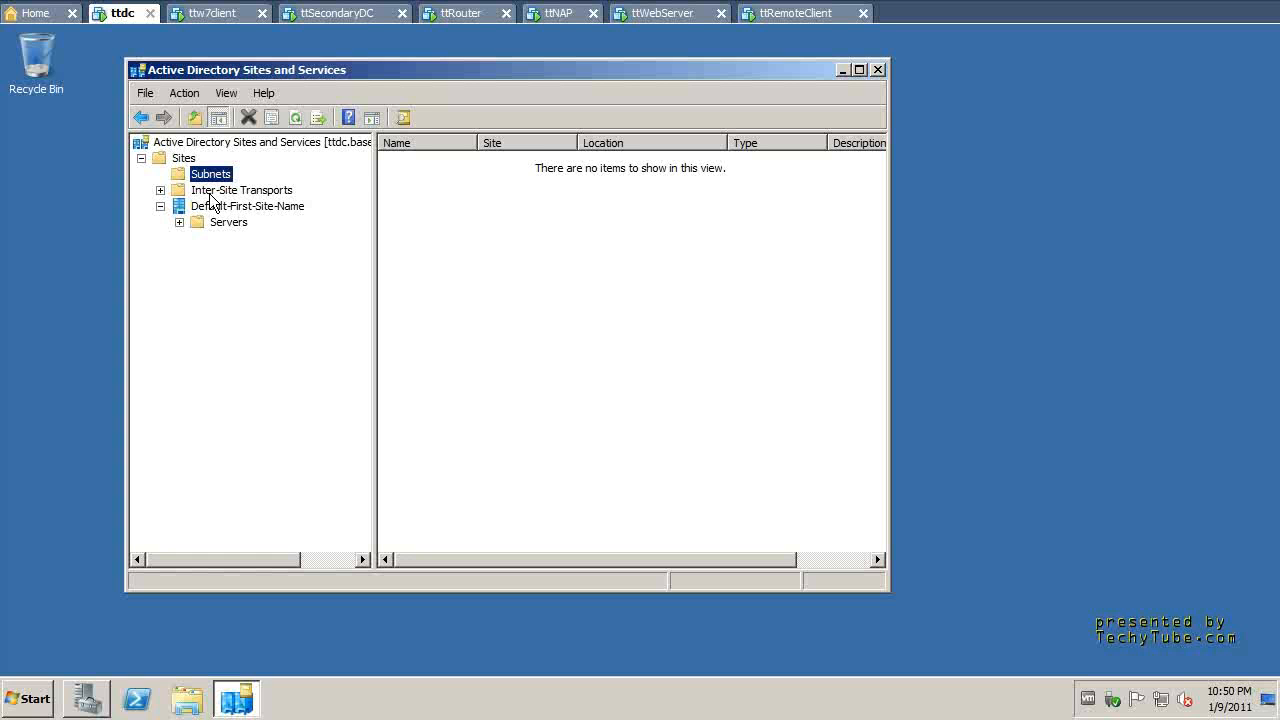
pyautogui.click(242, 190)
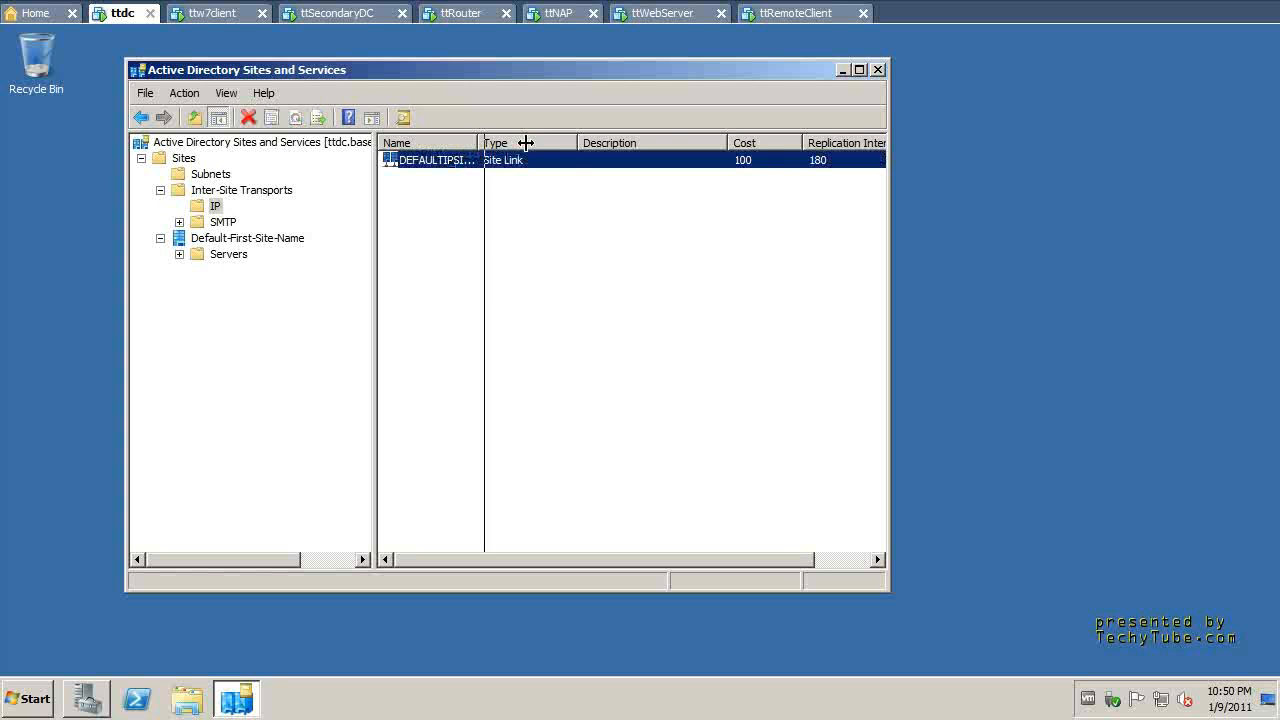
pyautogui.click(247, 238)
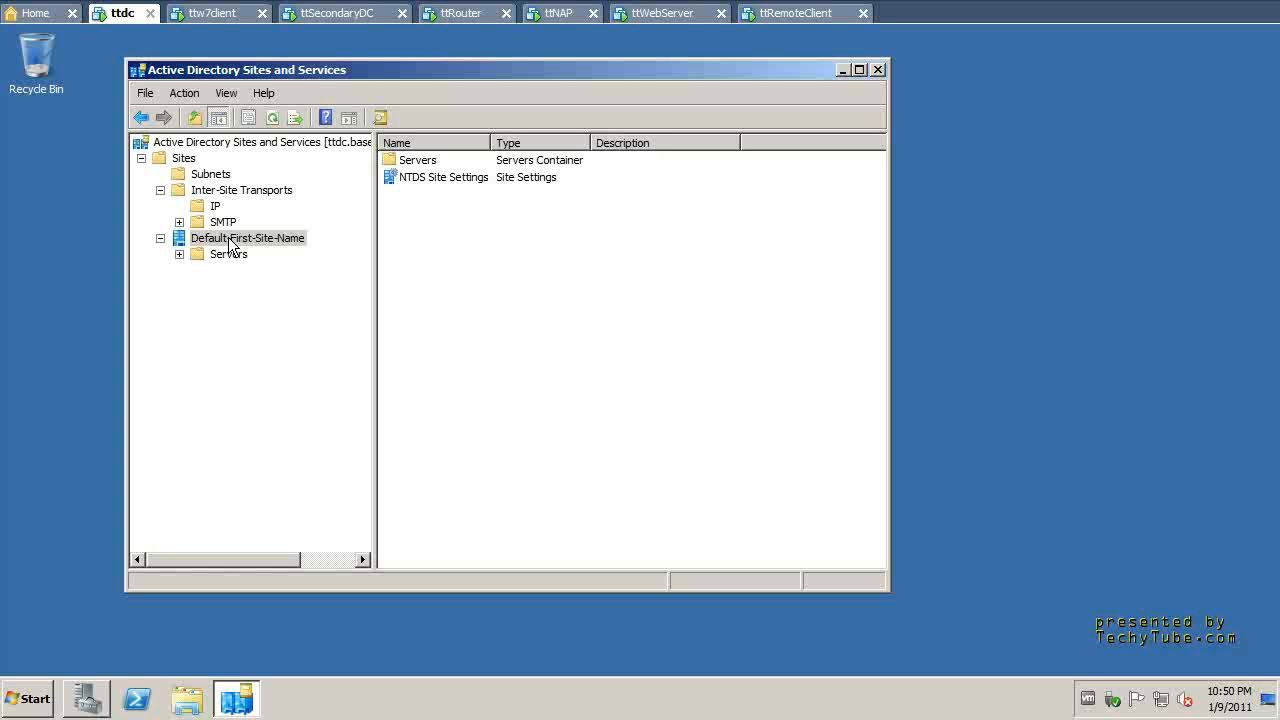
# Rename Default-First-Site-Name to Beijing and reselect the empty Subnets container
pyautogui.rightClick(247, 238)
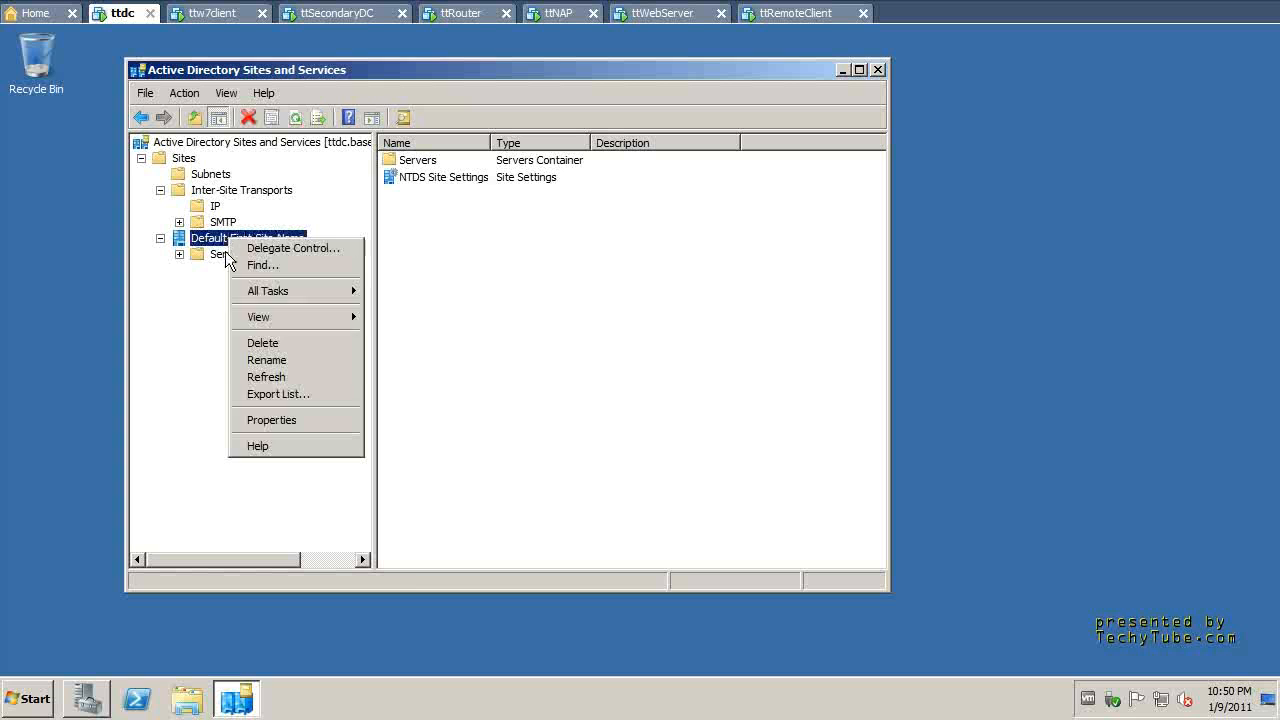
pyautogui.click(267, 360)
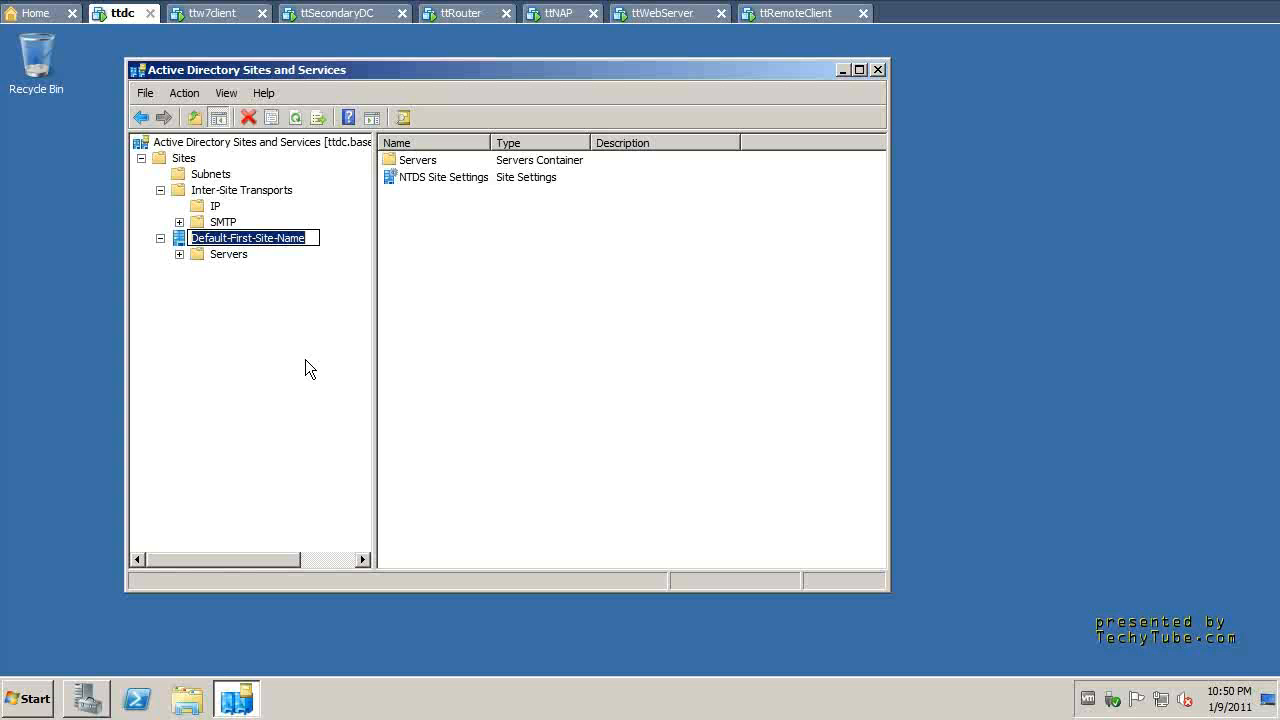
pyautogui.write('B')
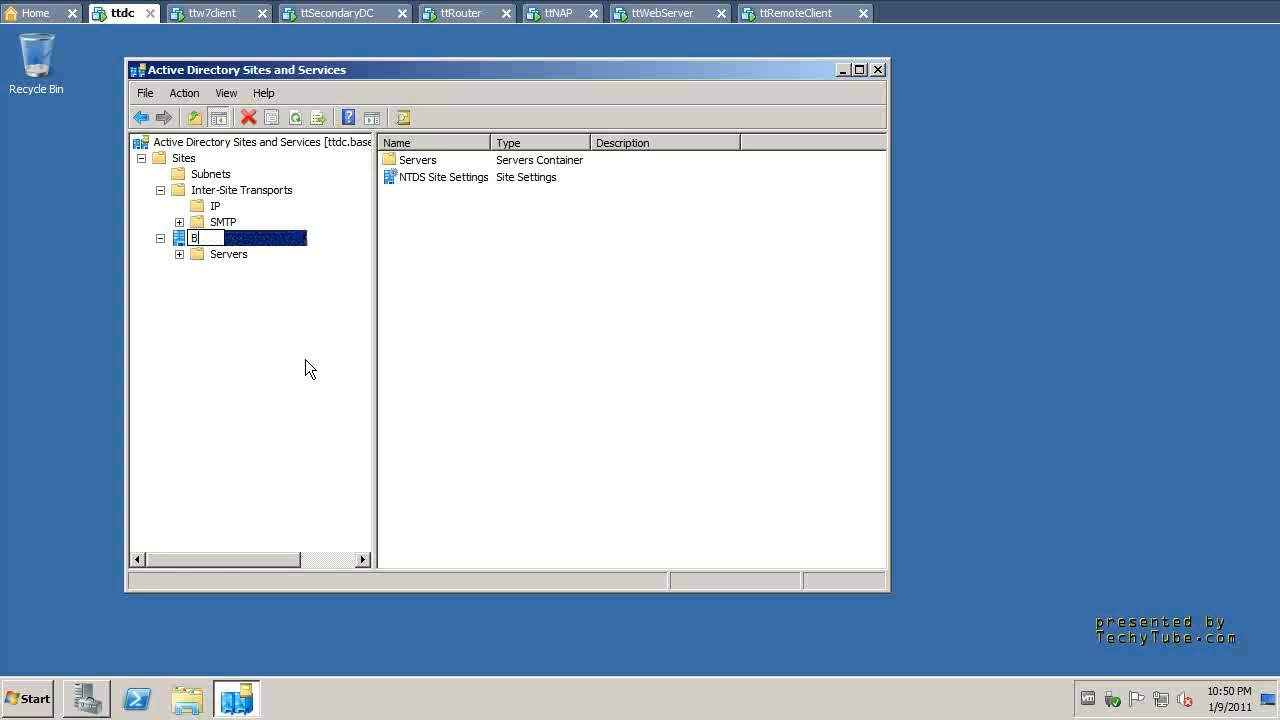
pyautogui.write('Beijing')
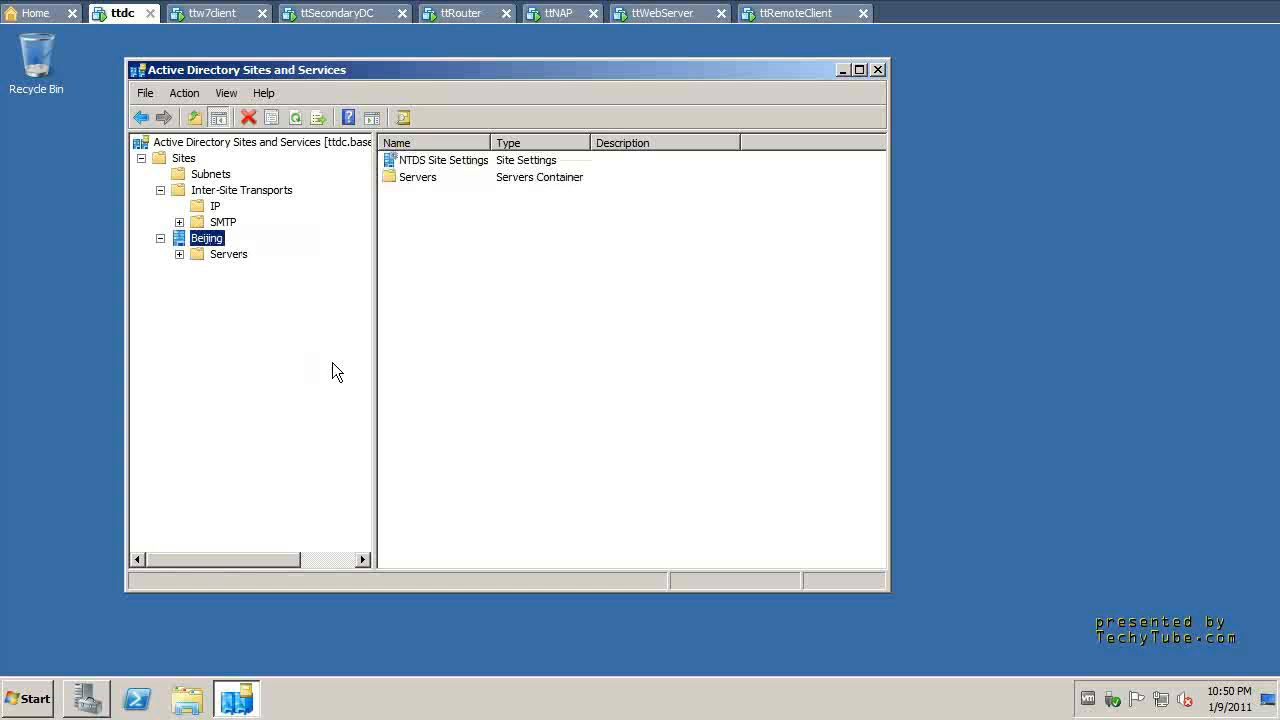
pyautogui.click(210, 173)
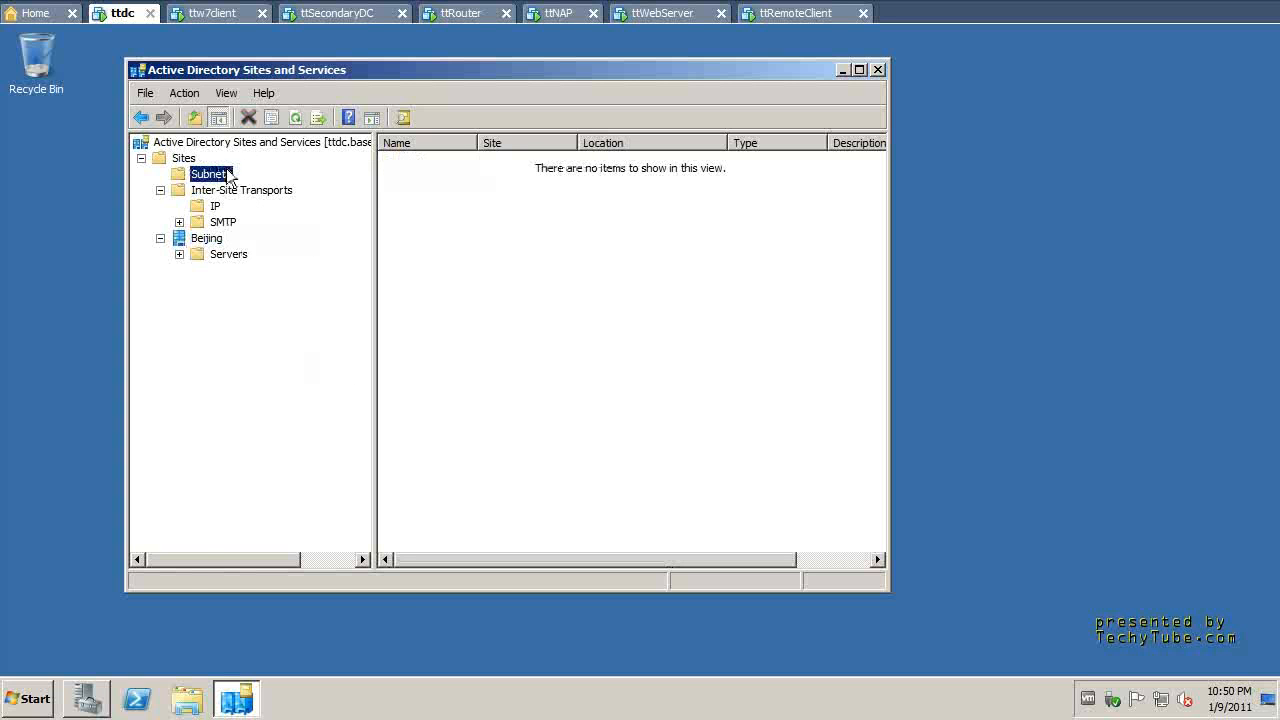
# Run ipconfig in a Command Prompt to check the 192.168.1.200 and 192.168.2.200 addresses
pyautogui.click(28, 697)
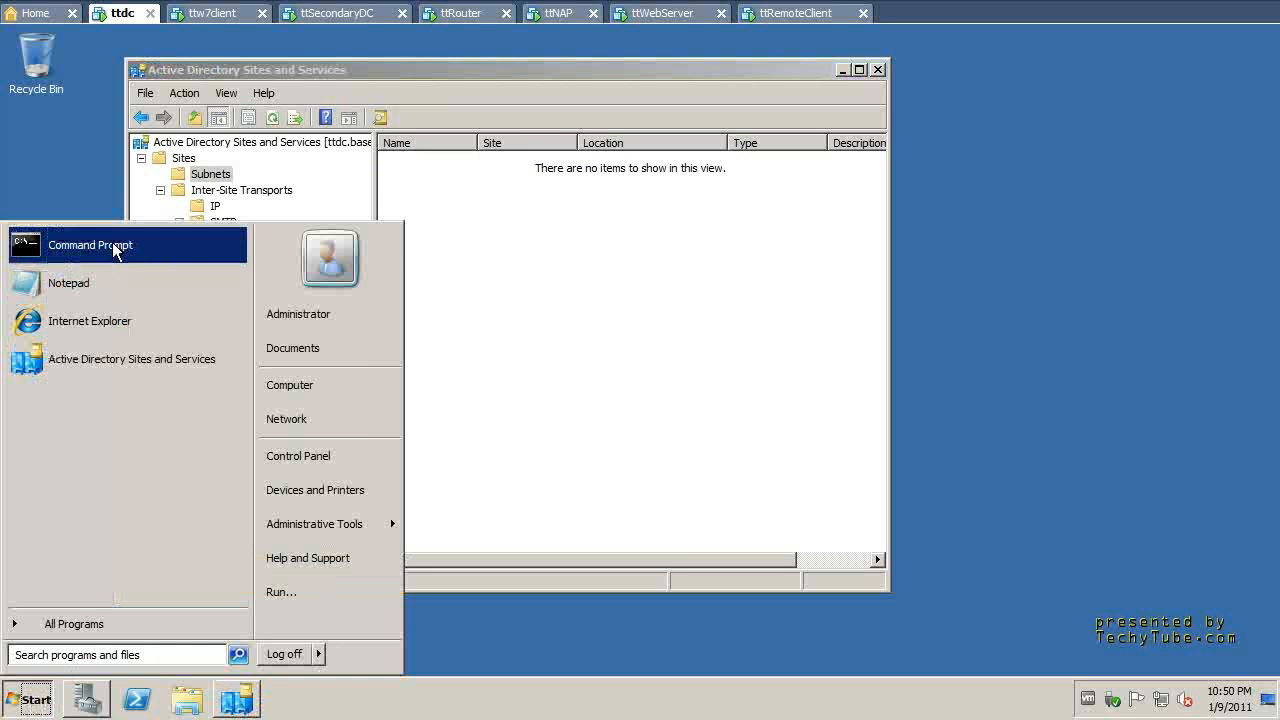
pyautogui.click(90, 245)
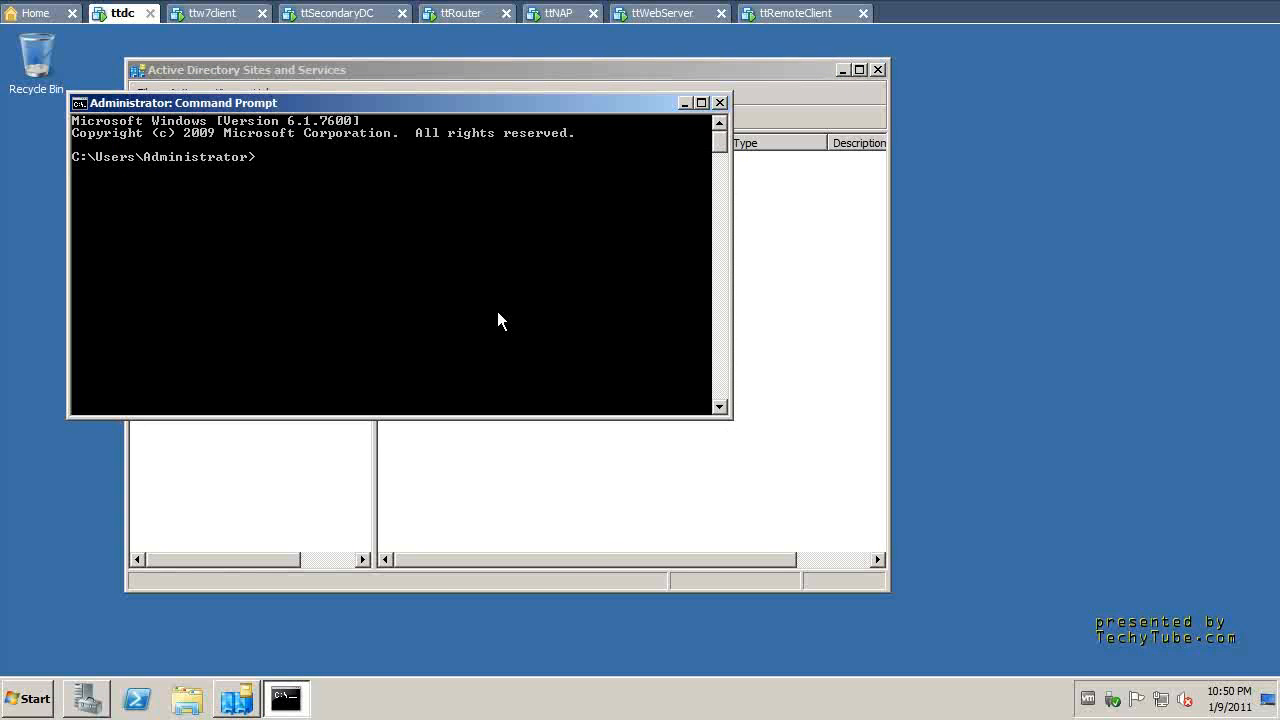
pyautogui.write('ipcon')
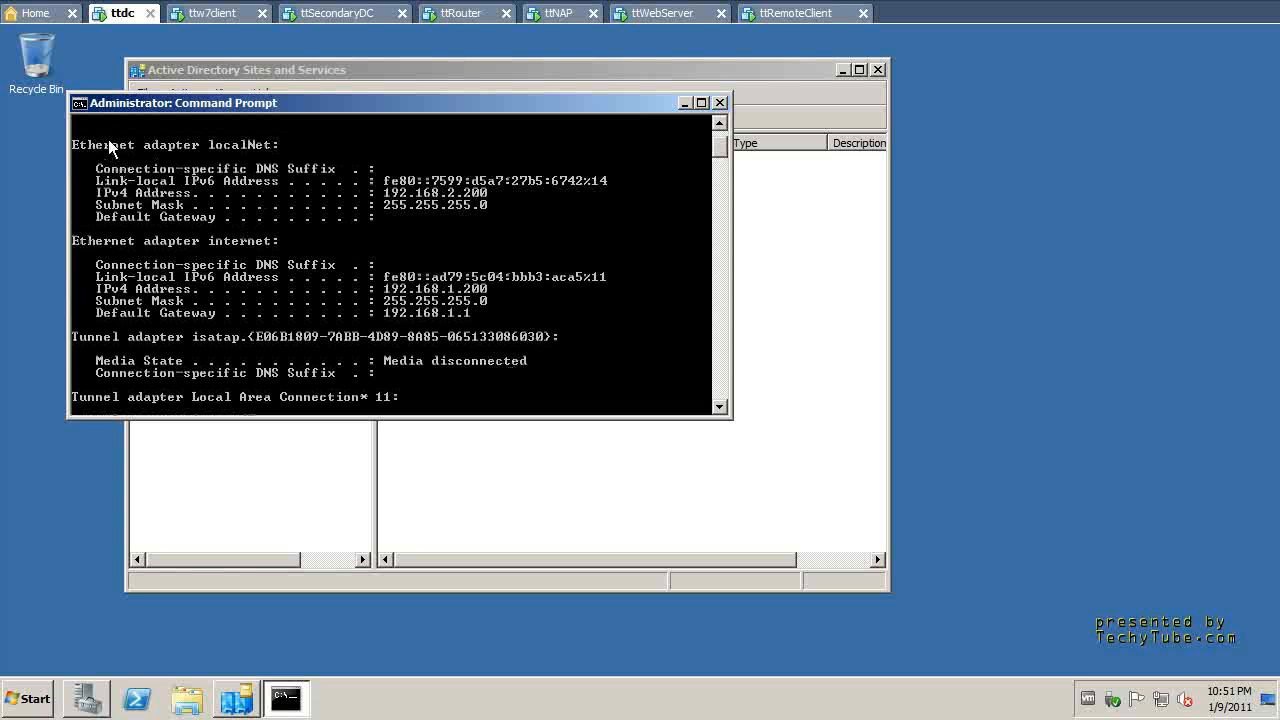
pyautogui.moveTo(399, 240)
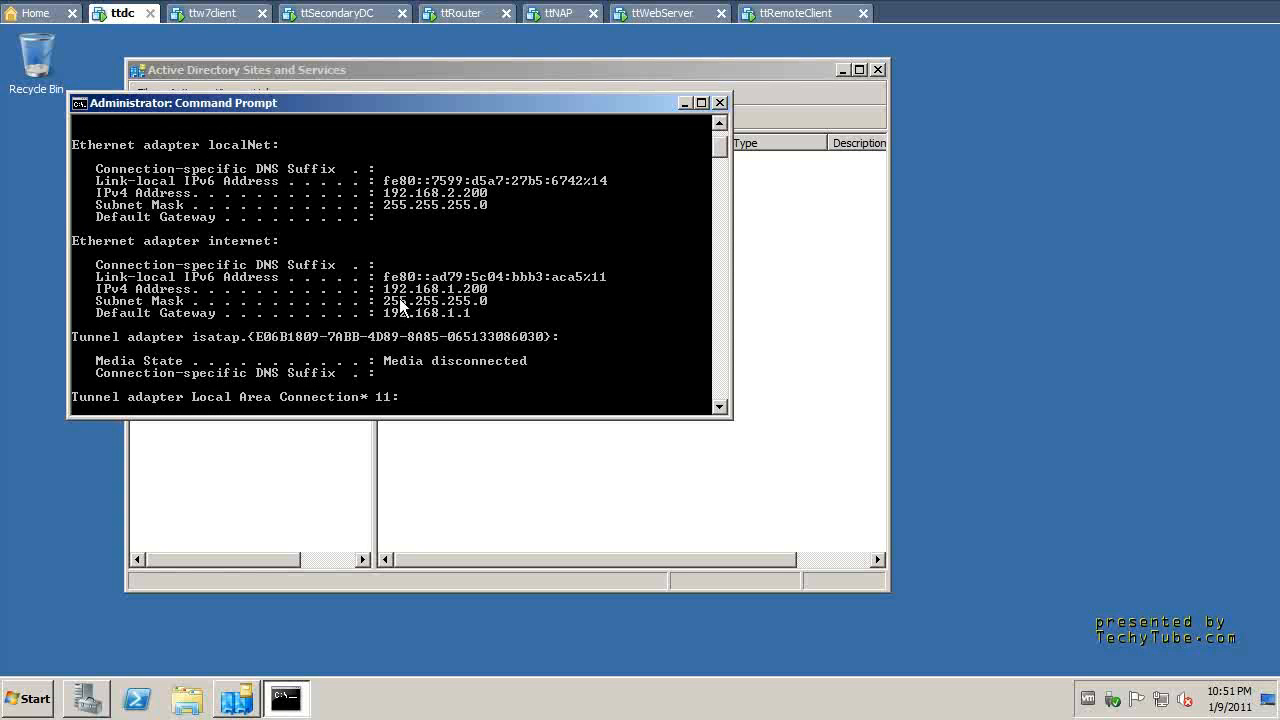
pyautogui.moveTo(470, 295)
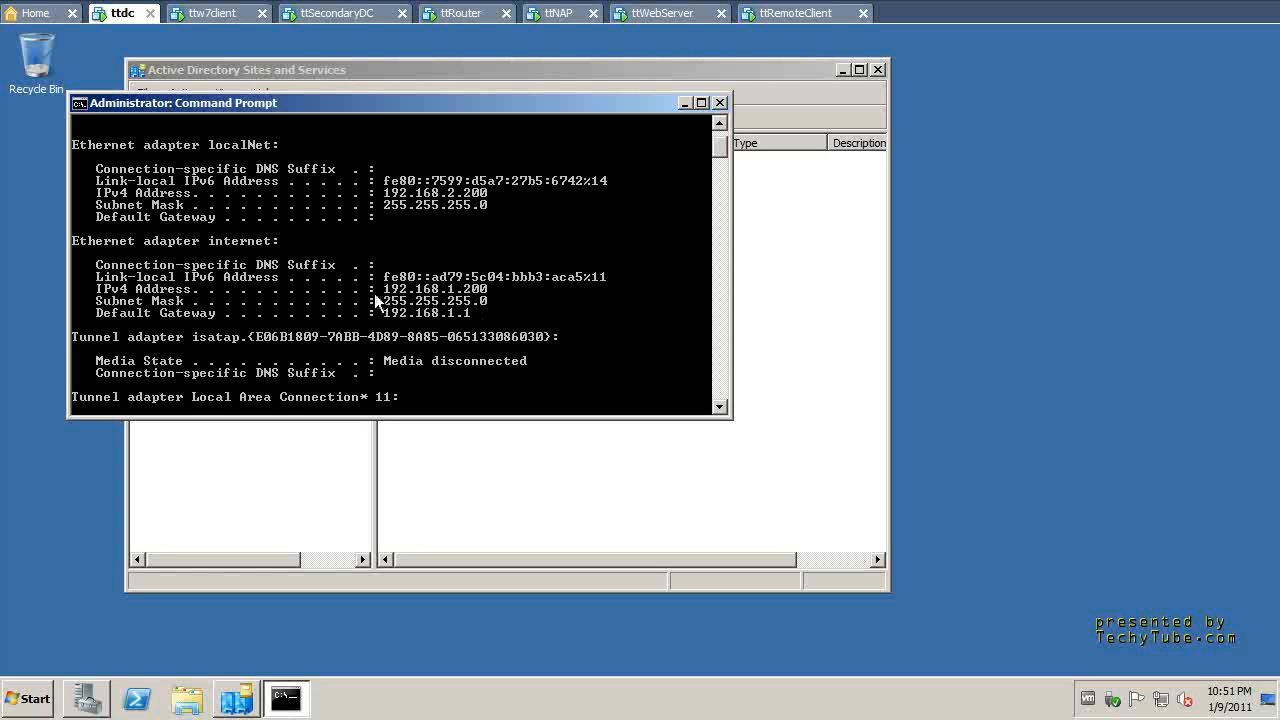
pyautogui.moveTo(455, 296)
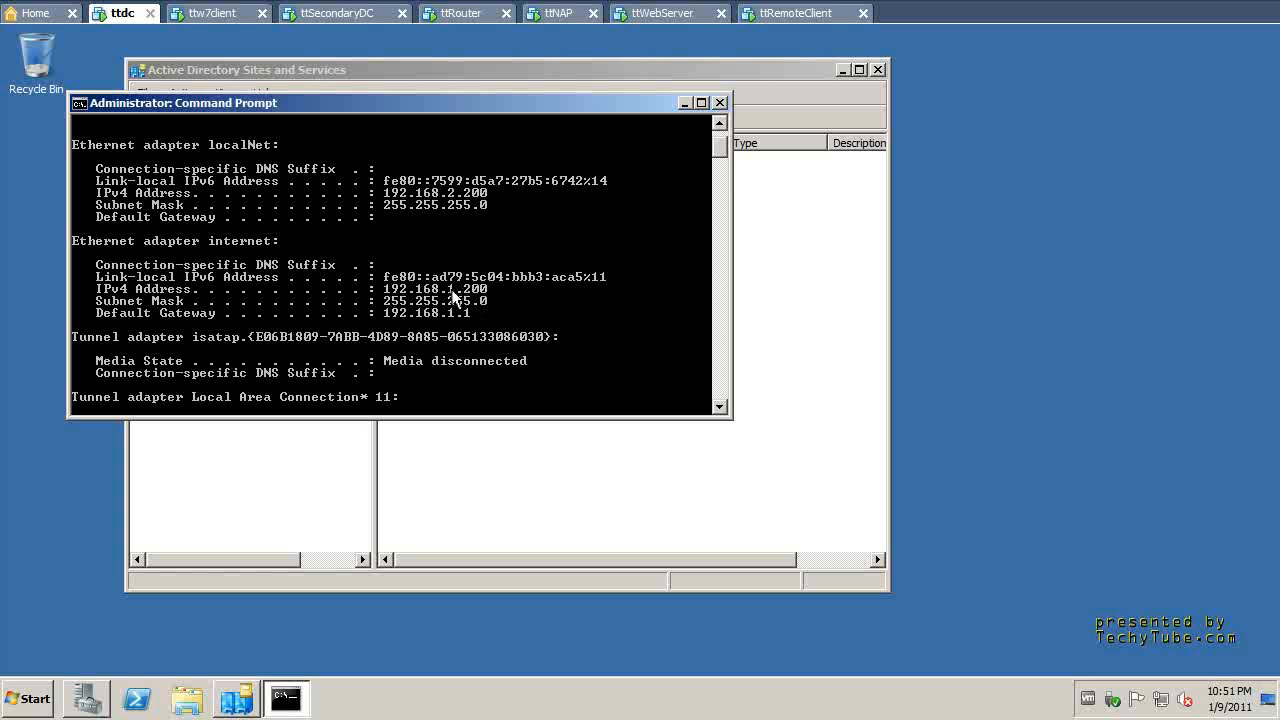
pyautogui.moveTo(398, 307)
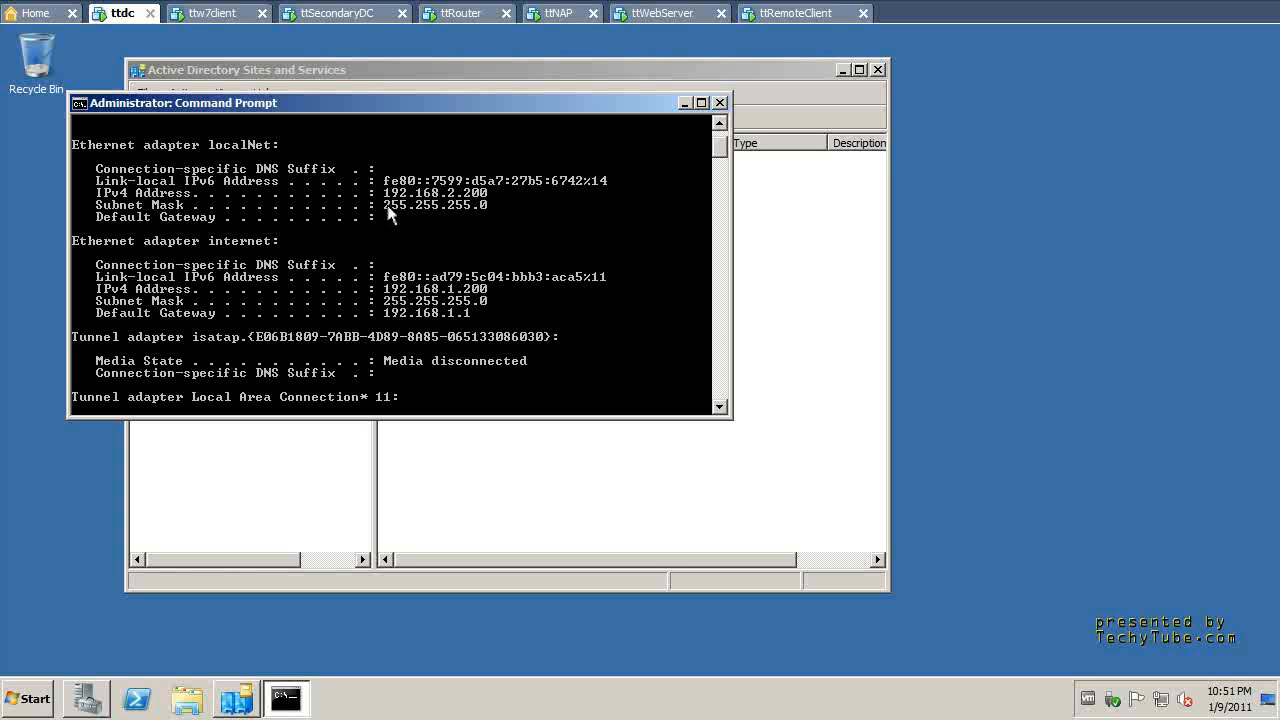
pyautogui.moveTo(435, 198)
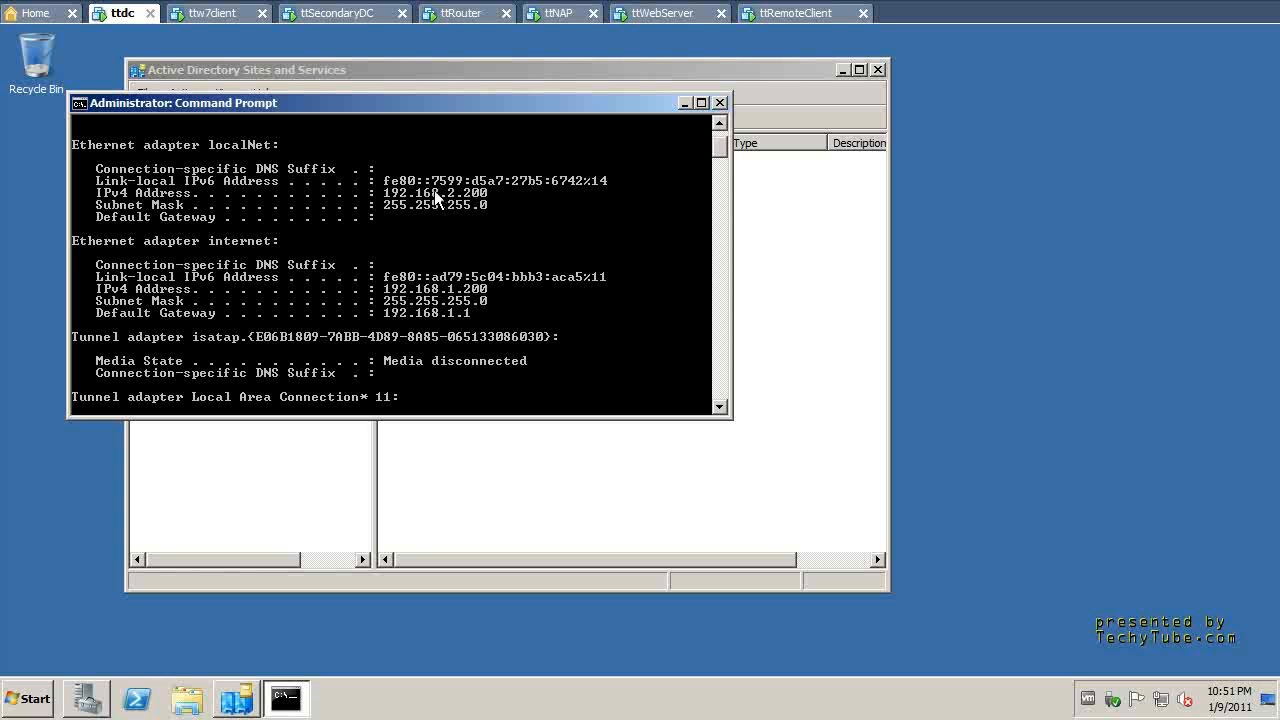
pyautogui.moveTo(520, 207)
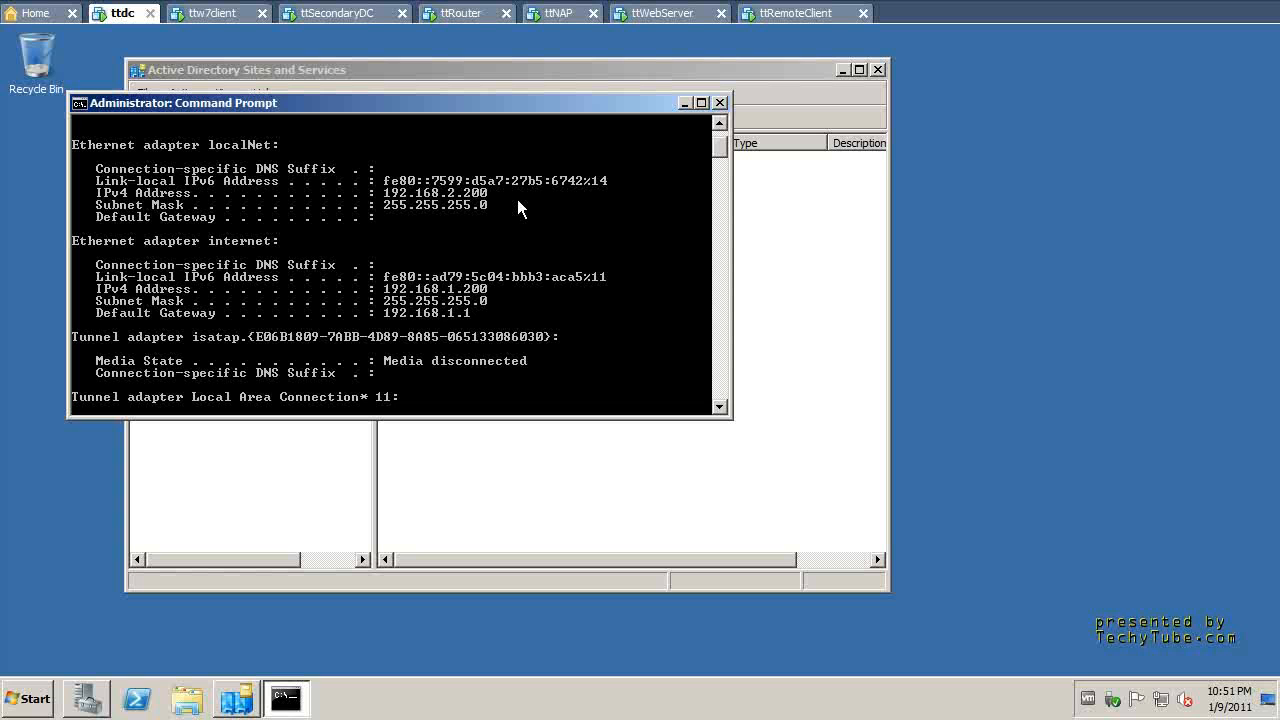
pyautogui.moveTo(500, 405)
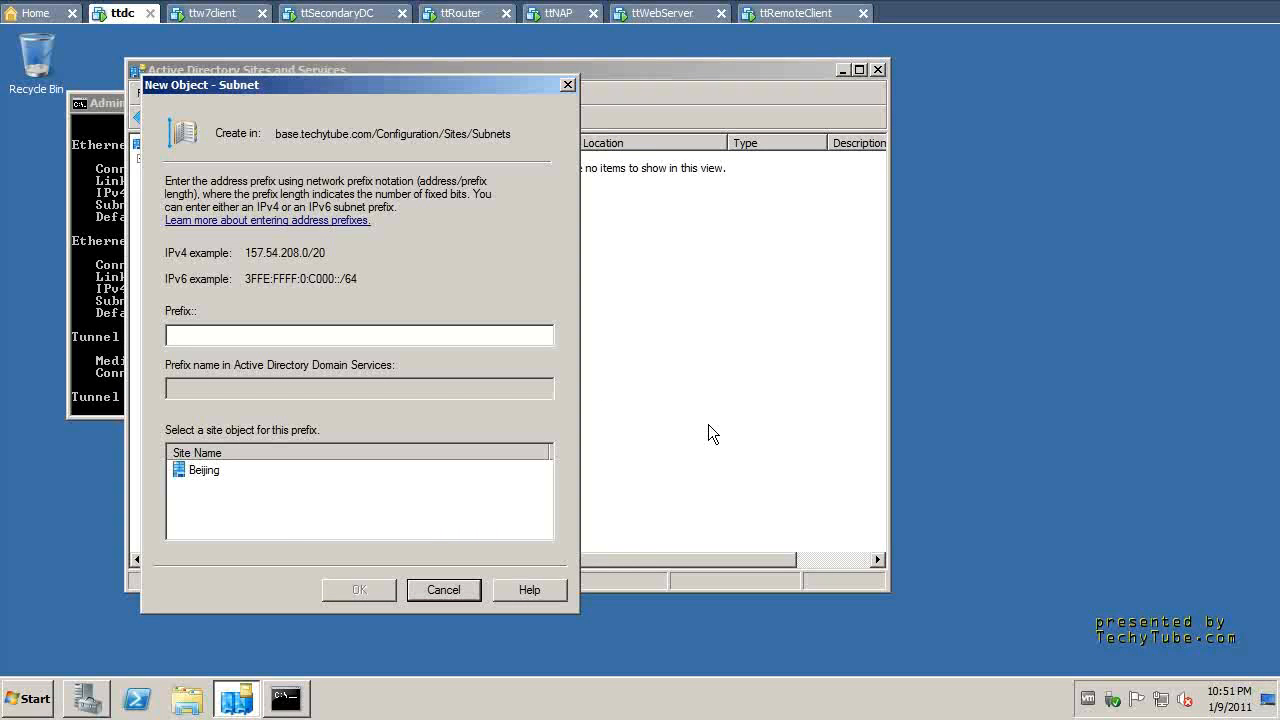
# Type the 192.168.1.0/24 prefix into the new subnet form
pyautogui.write('192.168.1.0')
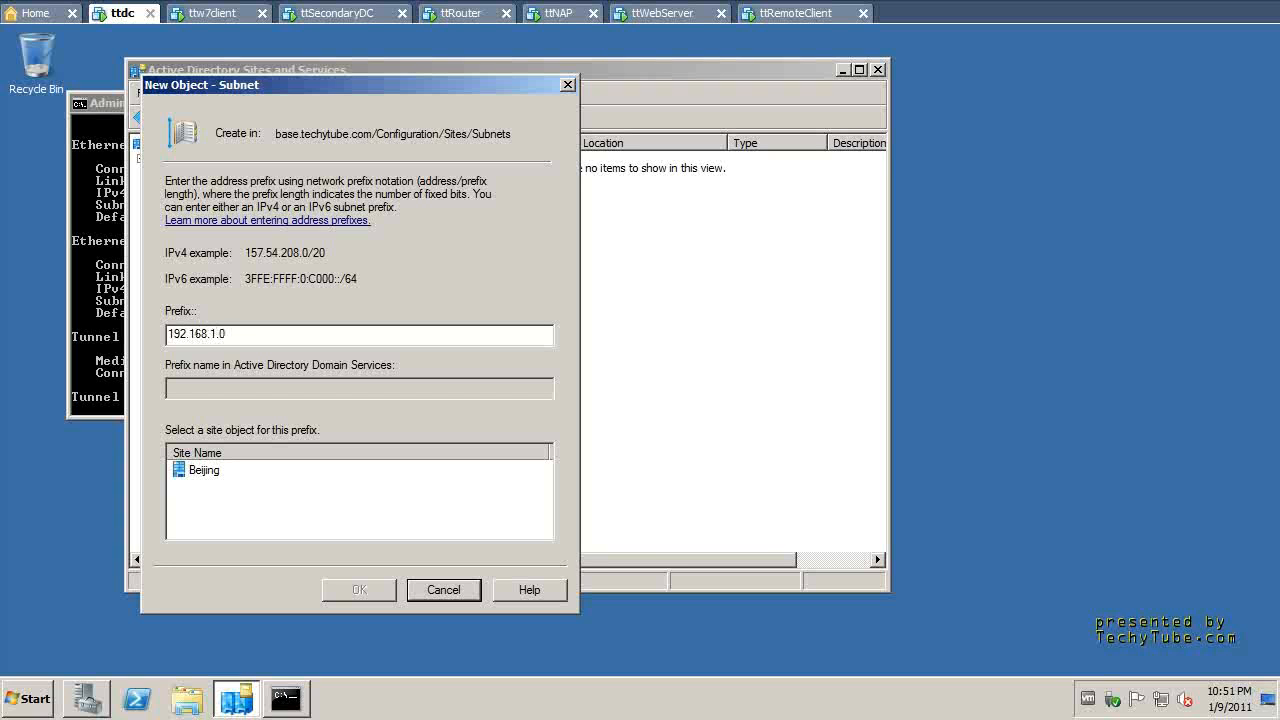
pyautogui.write('/204')
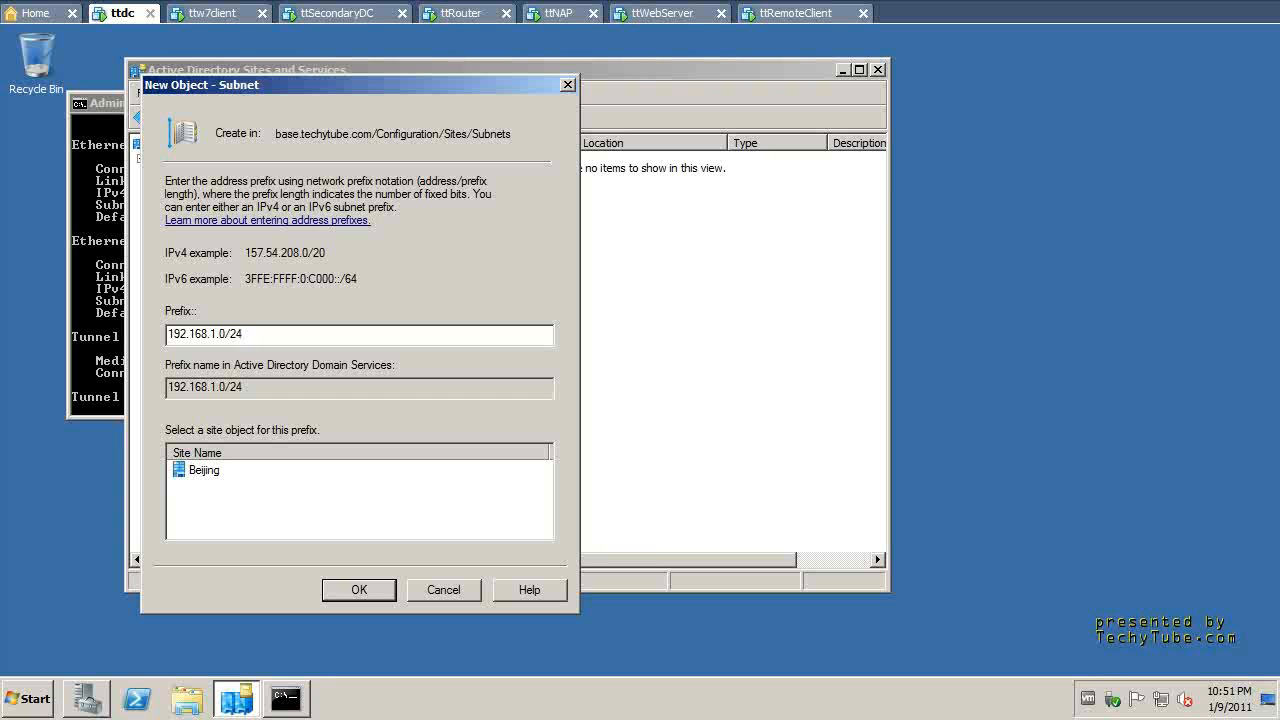
pyautogui.moveTo(232, 590)
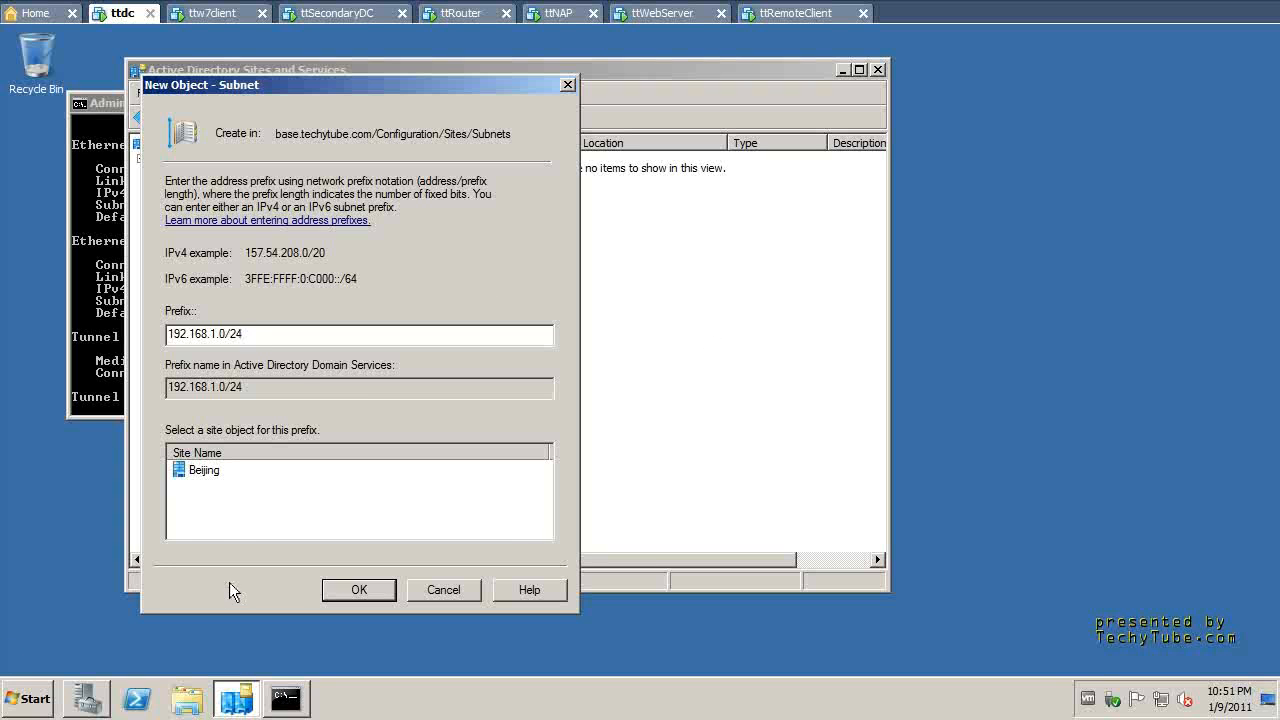
# Assign subnet 192.168.1.0/24 to Beijing, confirm it, and start a new site
pyautogui.click(204, 470)
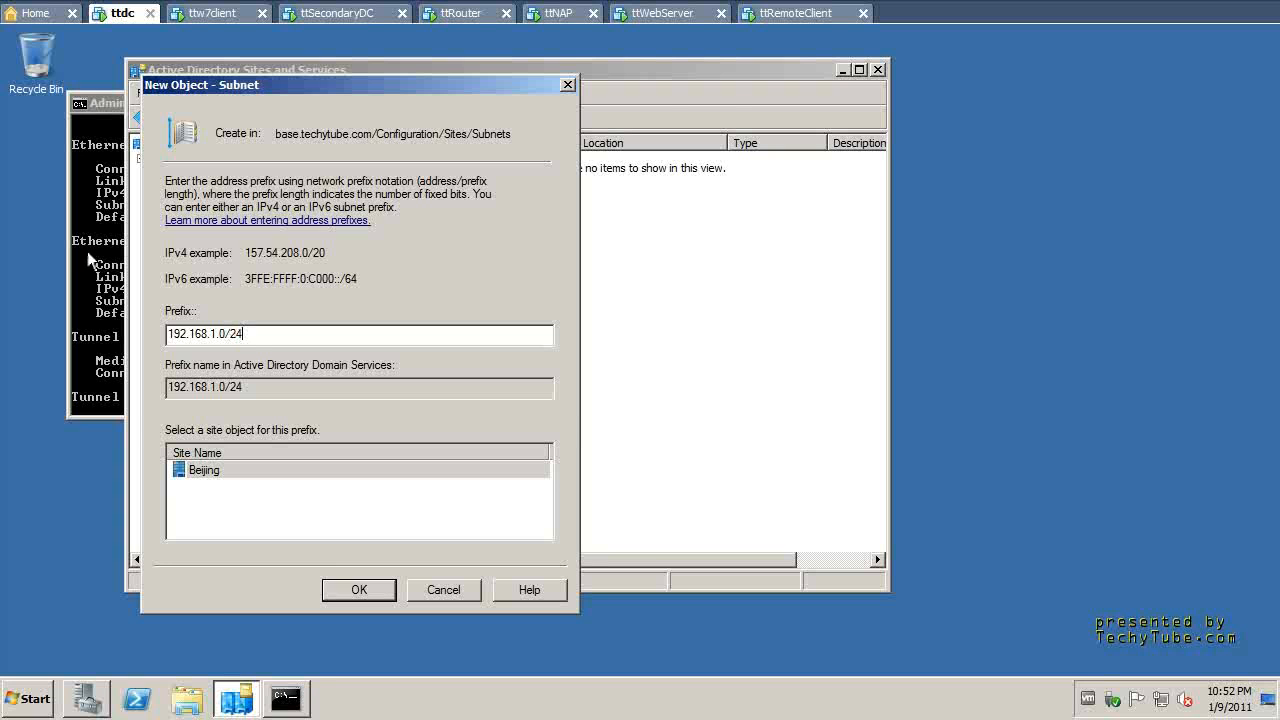
pyautogui.click(285, 697)
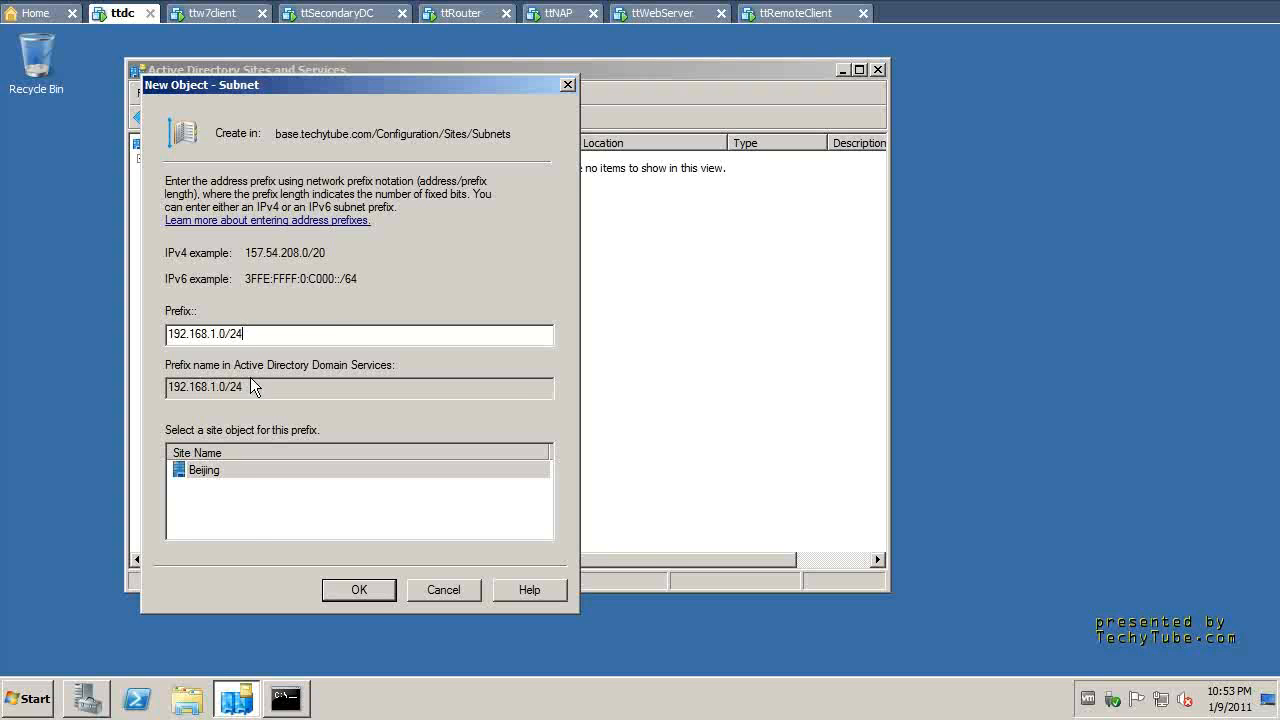
pyautogui.click(358, 589)
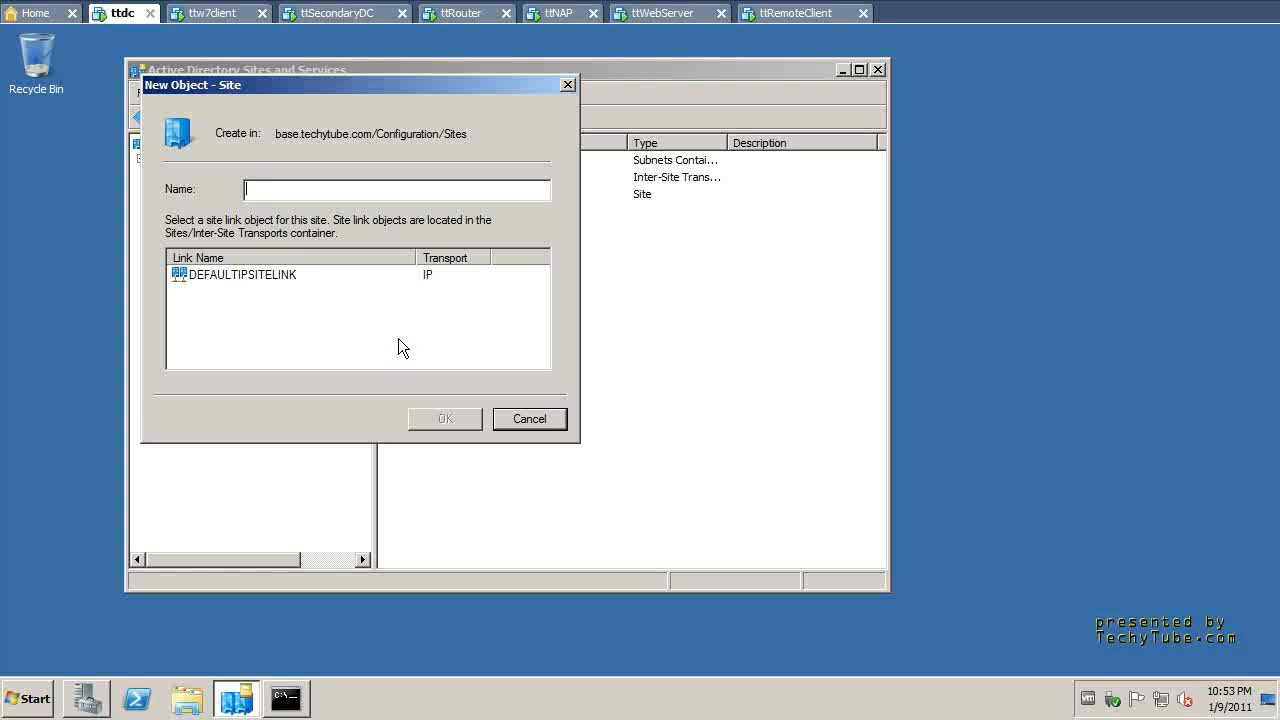
# Create the Pretoria site linked to DEFAULTIPSITELINK and dismiss the confirmation notice
pyautogui.write('Pretor')
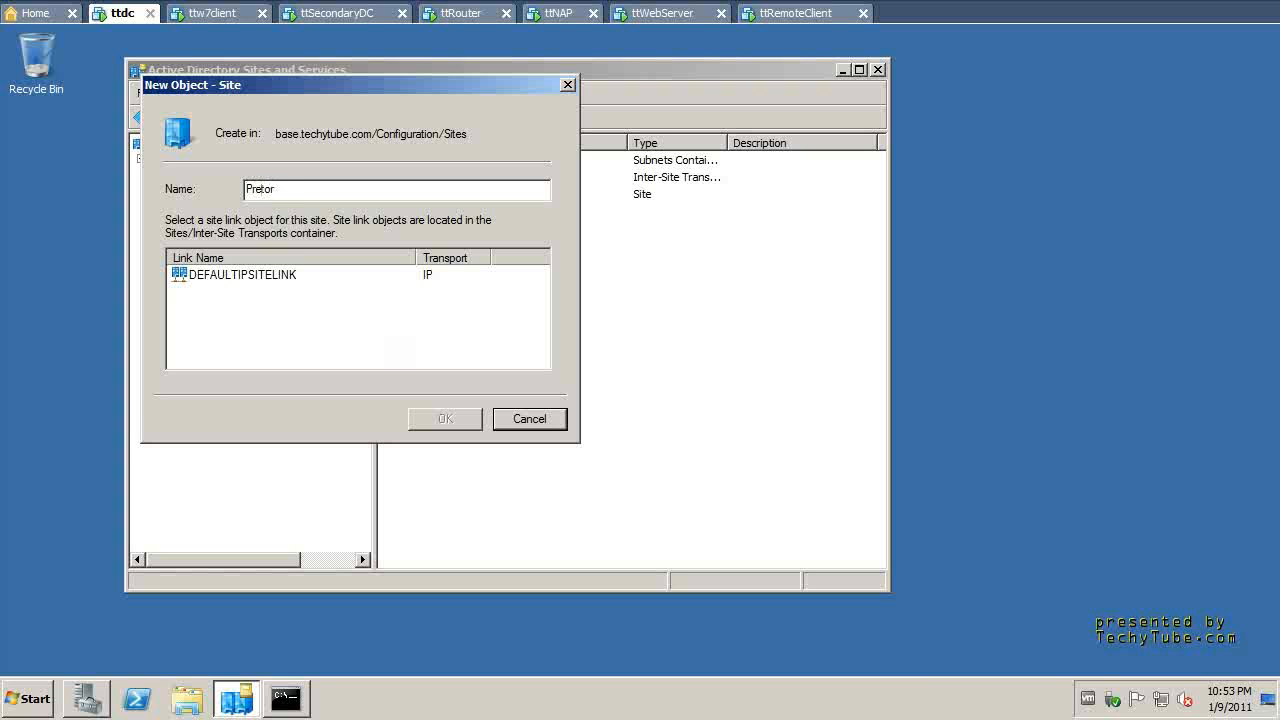
pyautogui.click(290, 274)
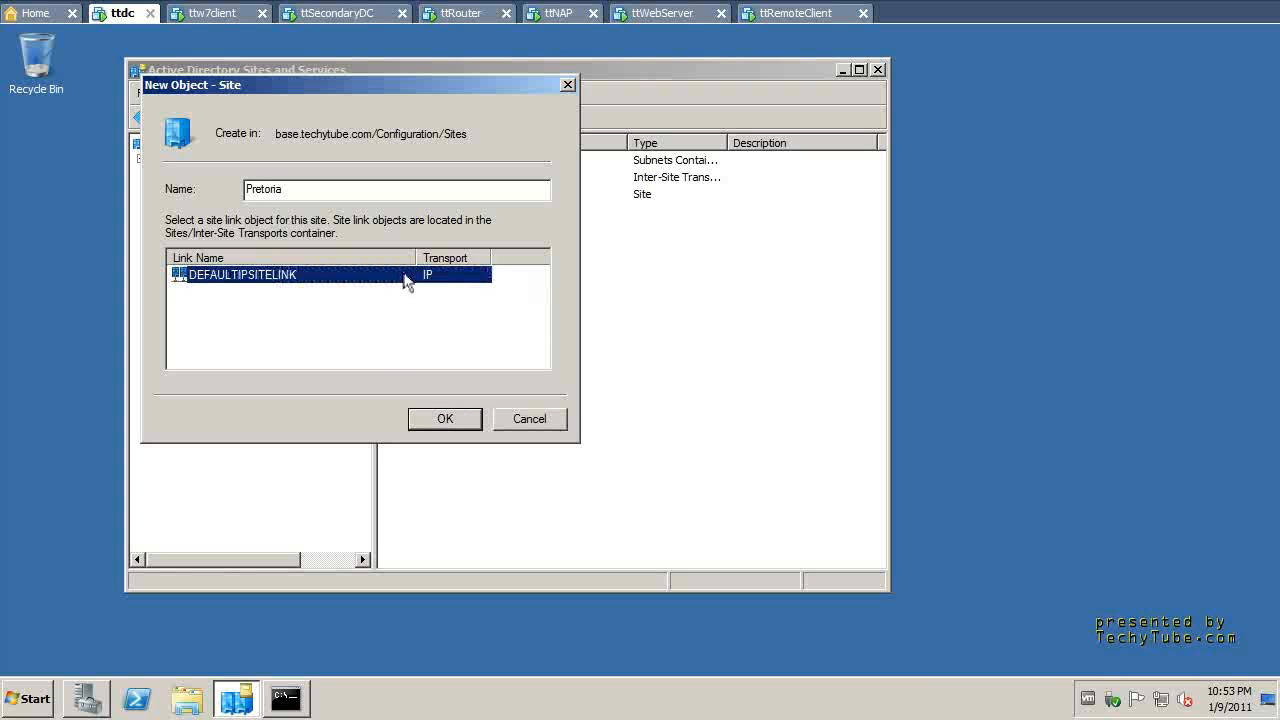
pyautogui.click(444, 418)
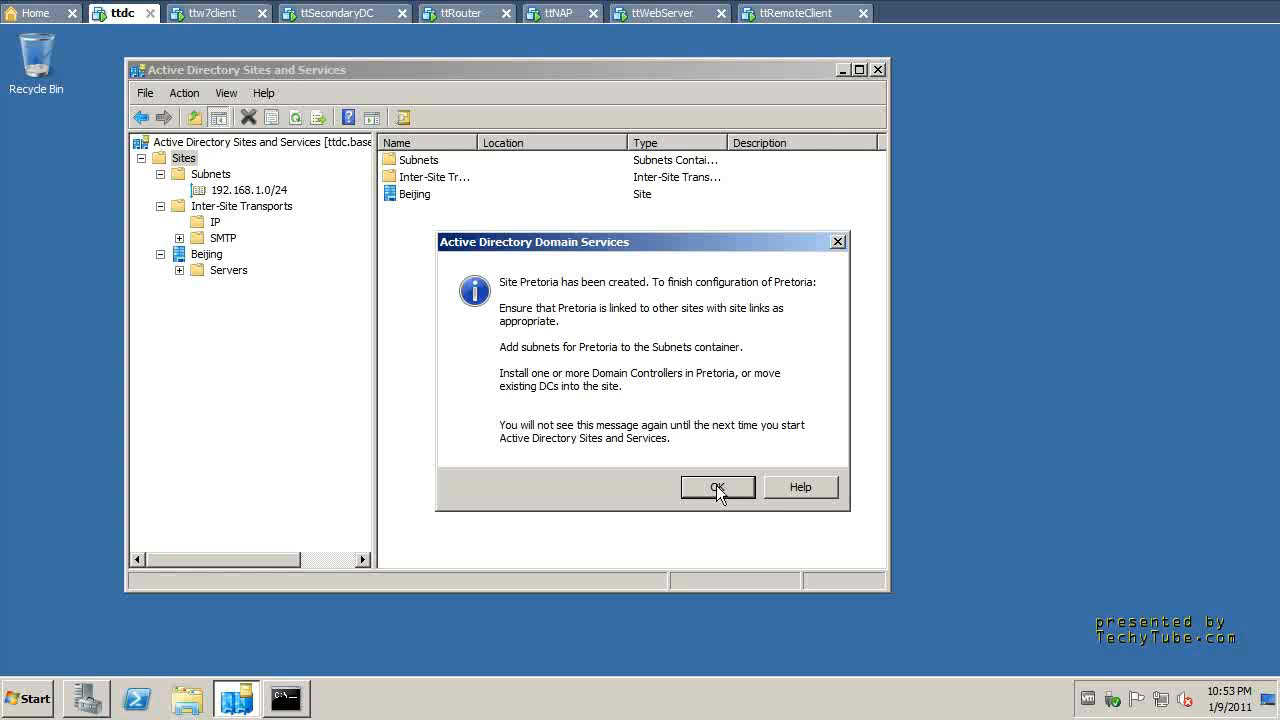
pyautogui.click(717, 487)
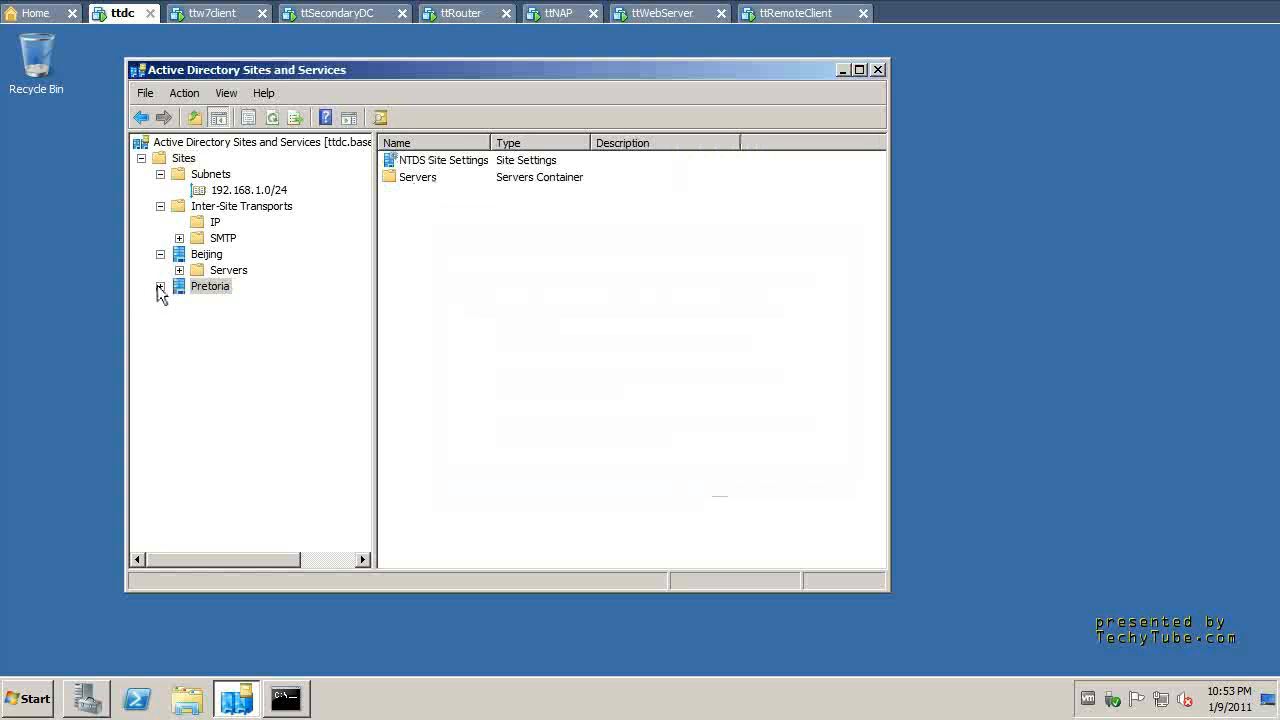
pyautogui.click(210, 173)
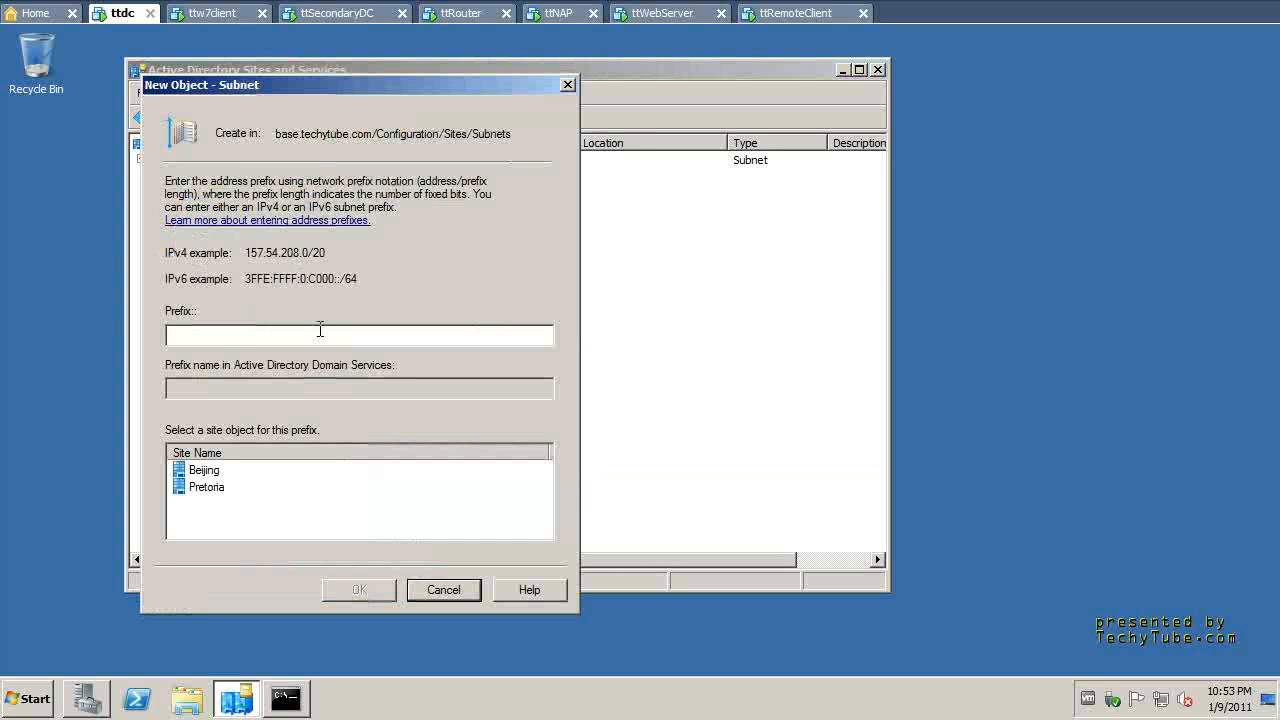
# Enter subnet prefix 192.168.2.201/32 and select Pretoria as its site
pyautogui.write('192.168')
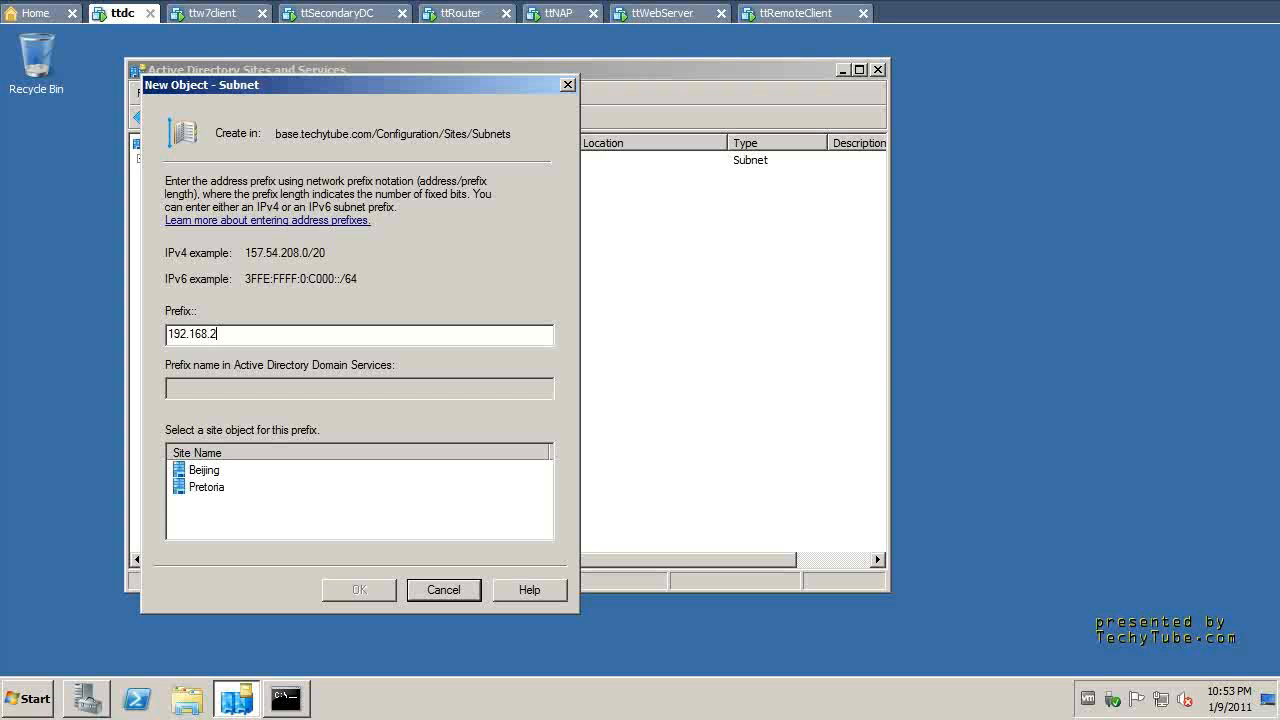
pyautogui.write('.')
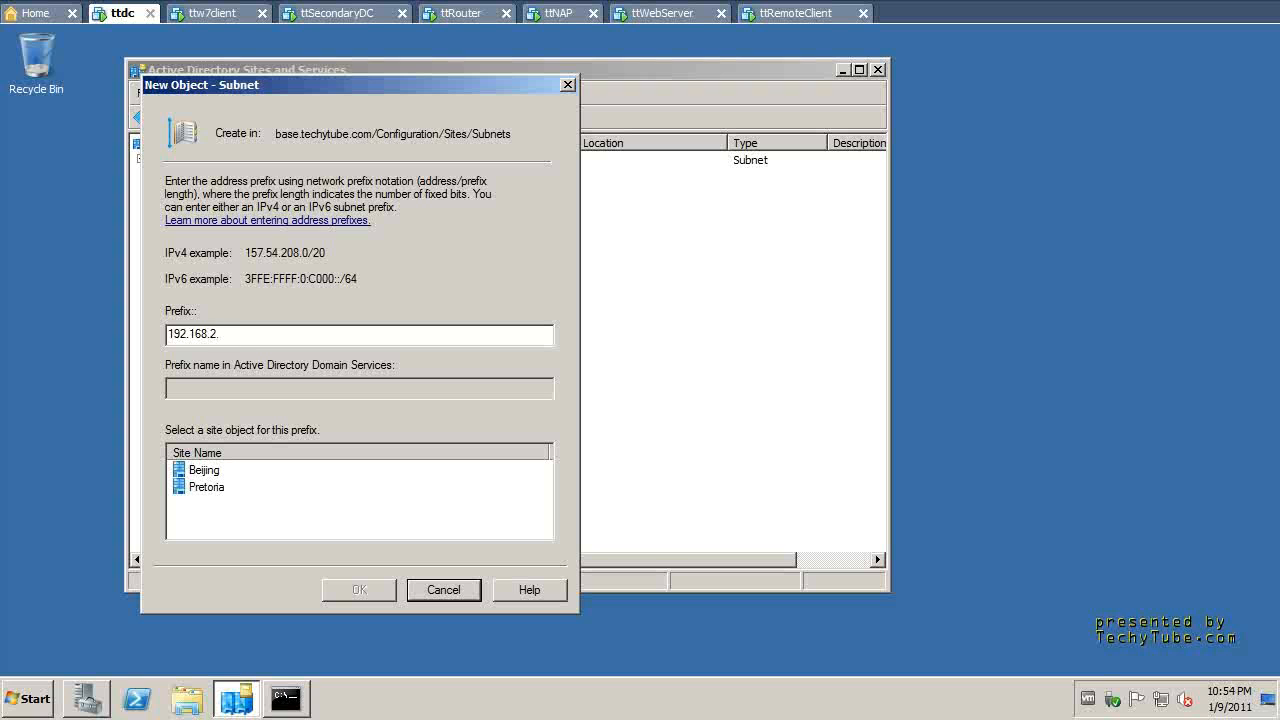
pyautogui.write('200/')
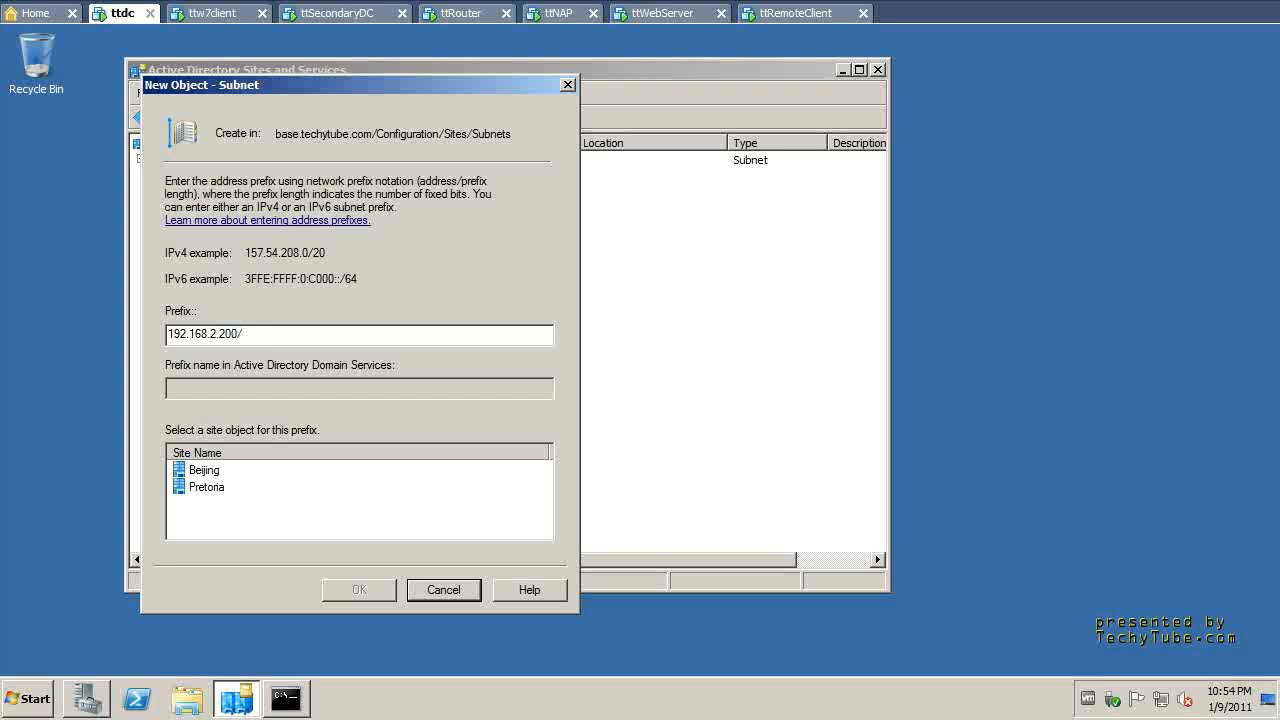
pyautogui.press('BackSpace')
pyautogui.write('1')
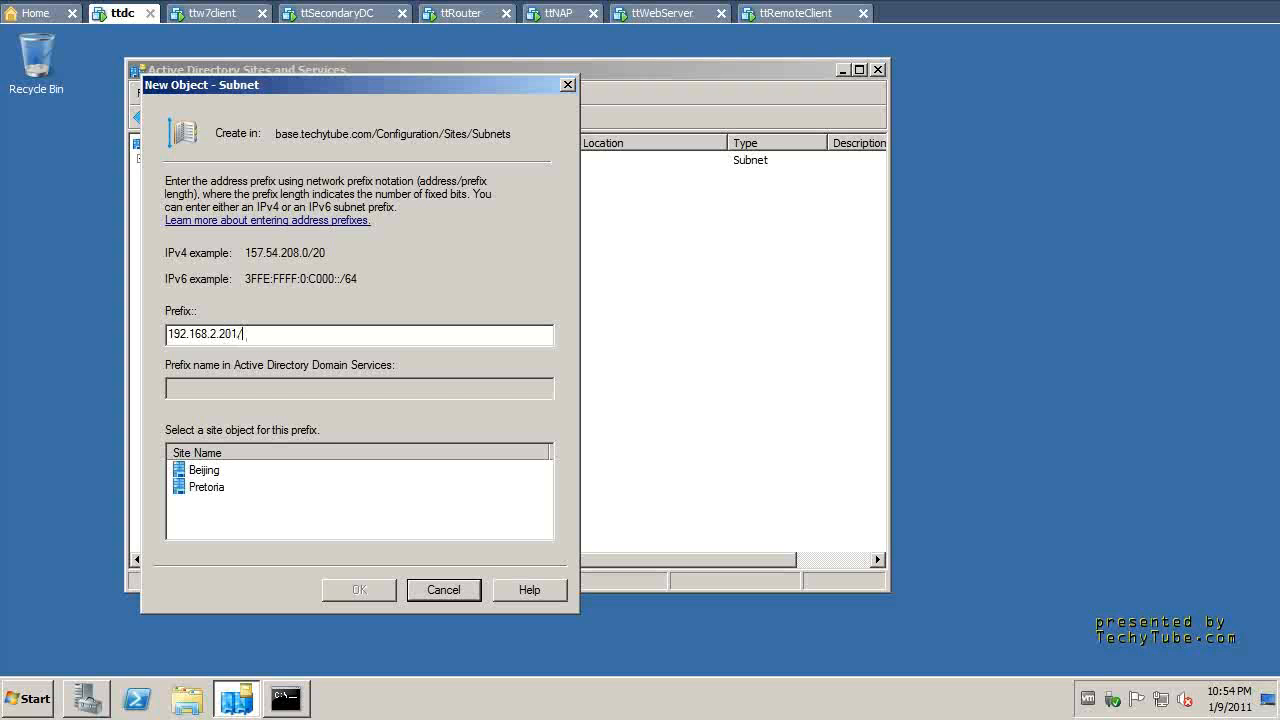
pyautogui.write('32')
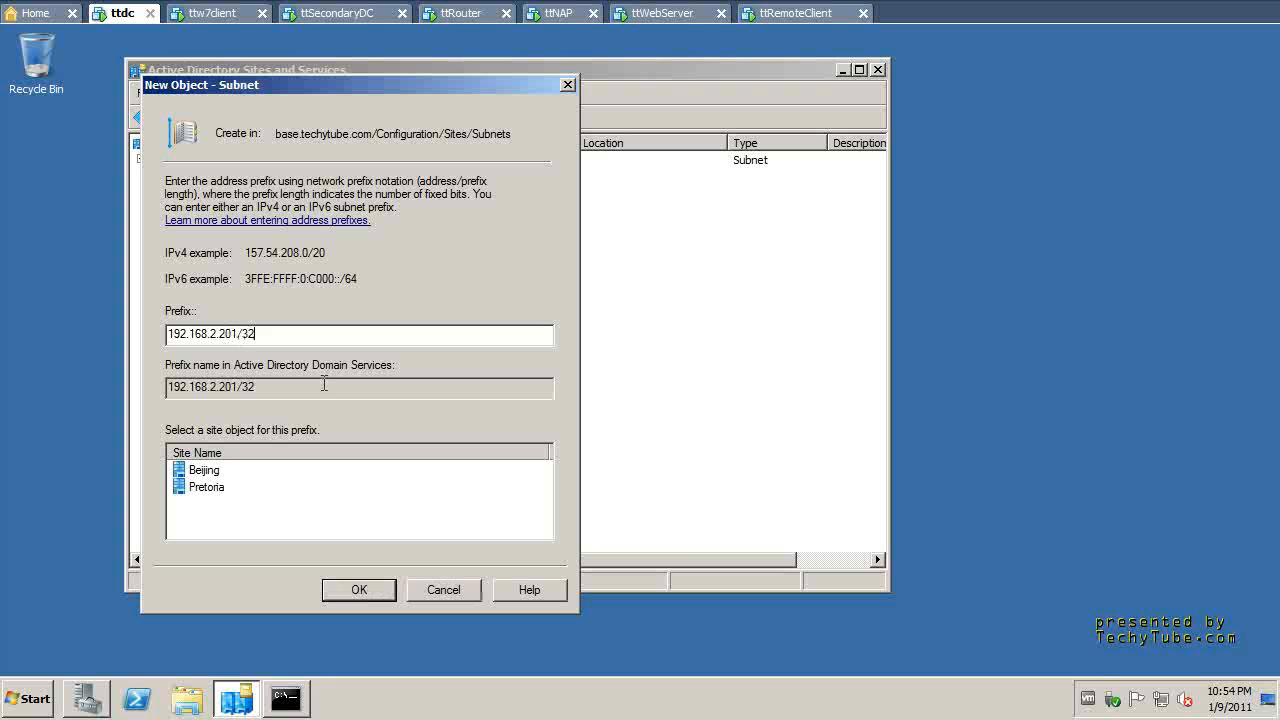
pyautogui.click(207, 487)
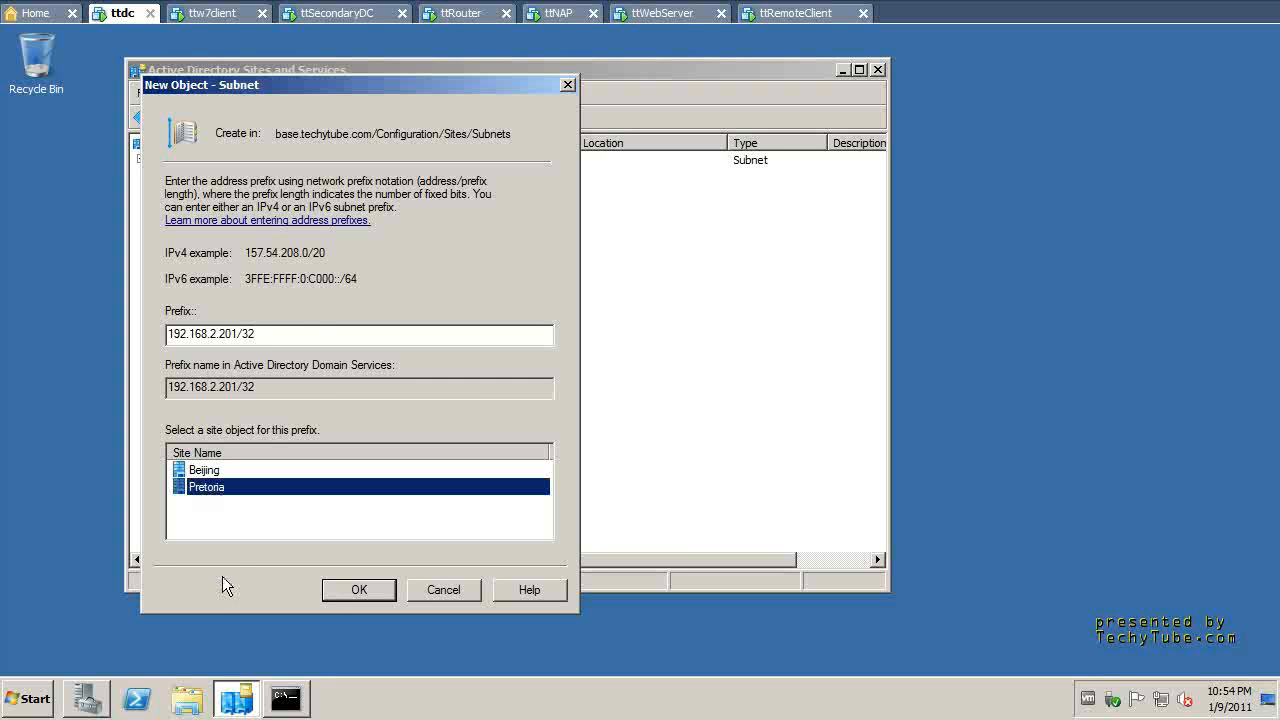
pyautogui.click(206, 486)
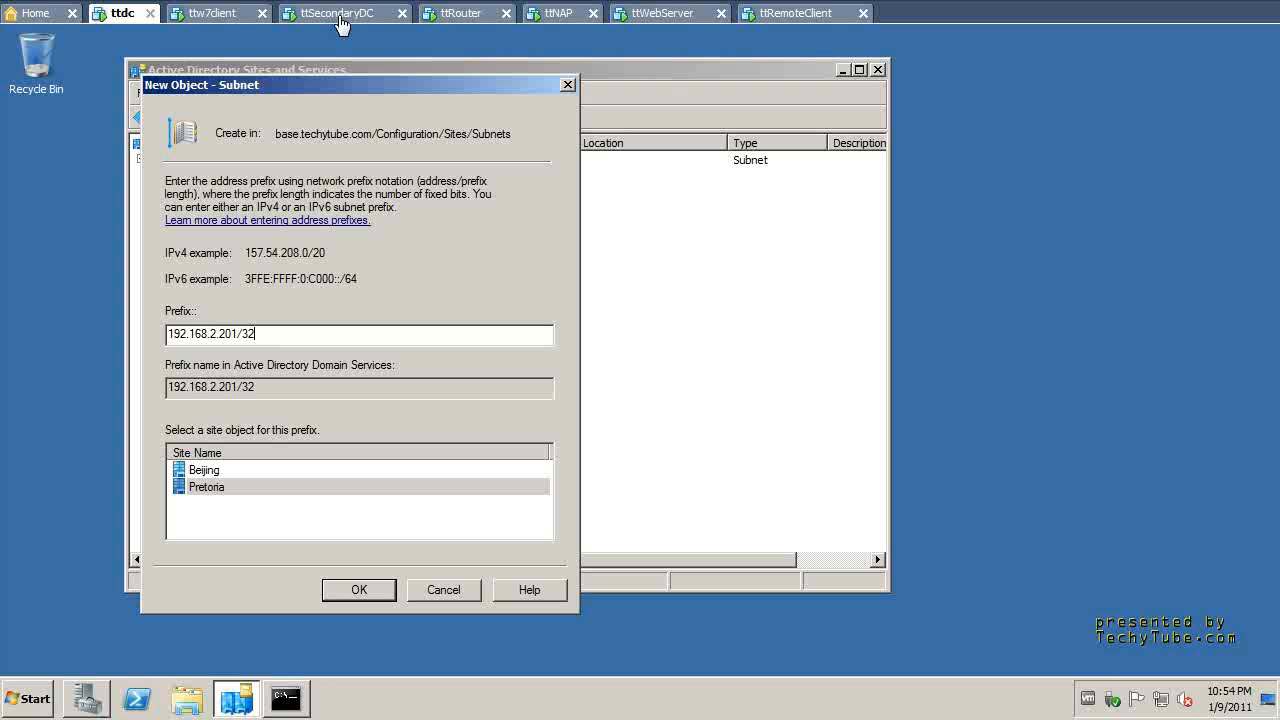
pyautogui.moveTo(340, 13)
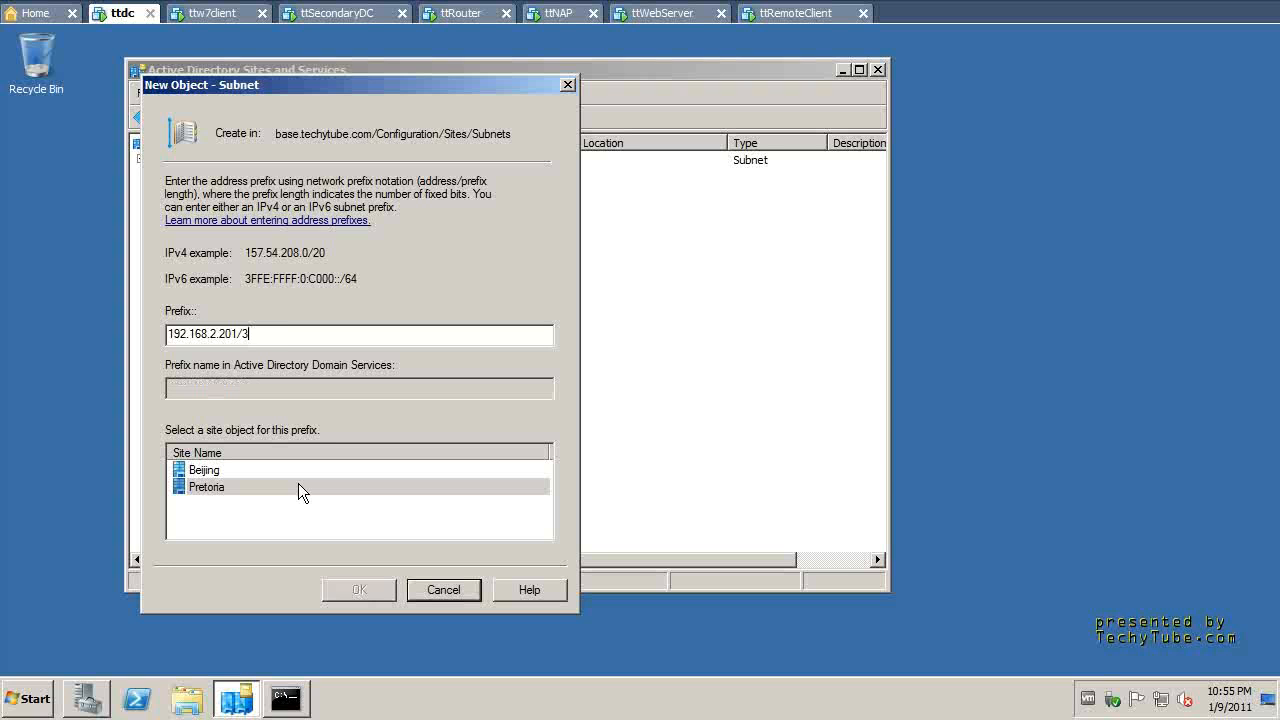
# Correct the subnet prefix to 192.168.2.0/28, keeping Pretoria as the site
pyautogui.write('0/28')
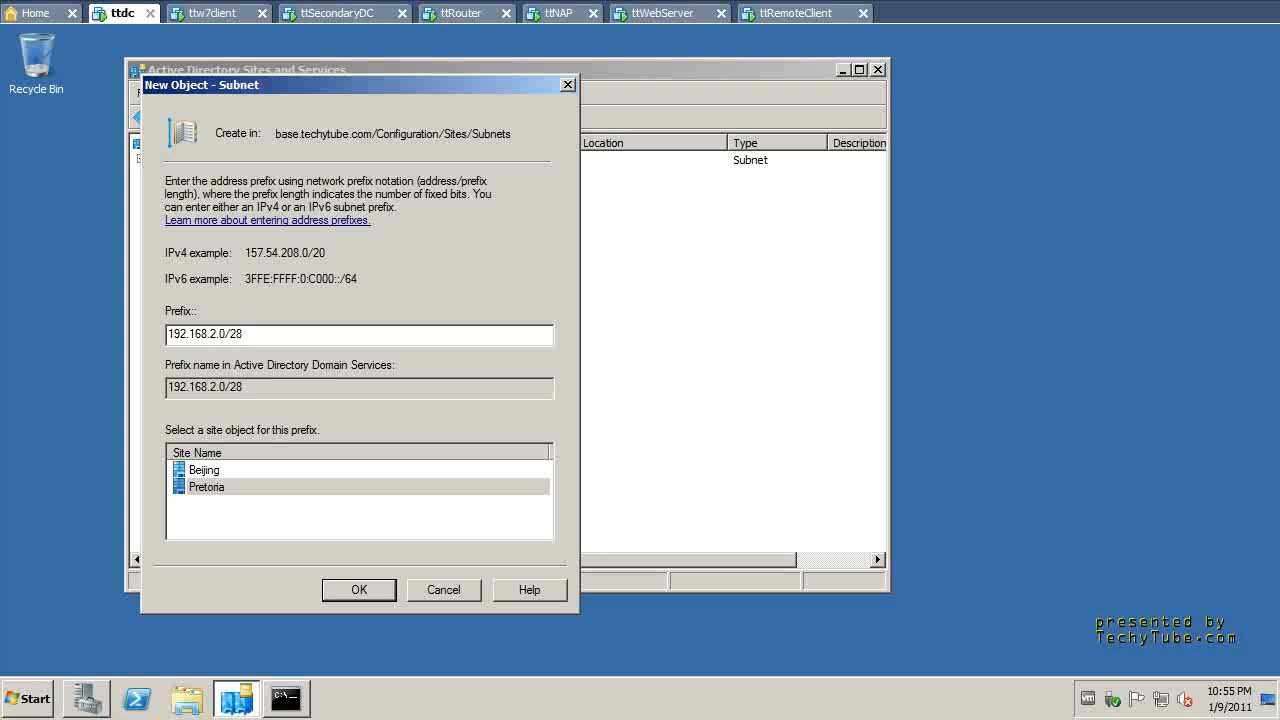
pyautogui.click(245, 333)
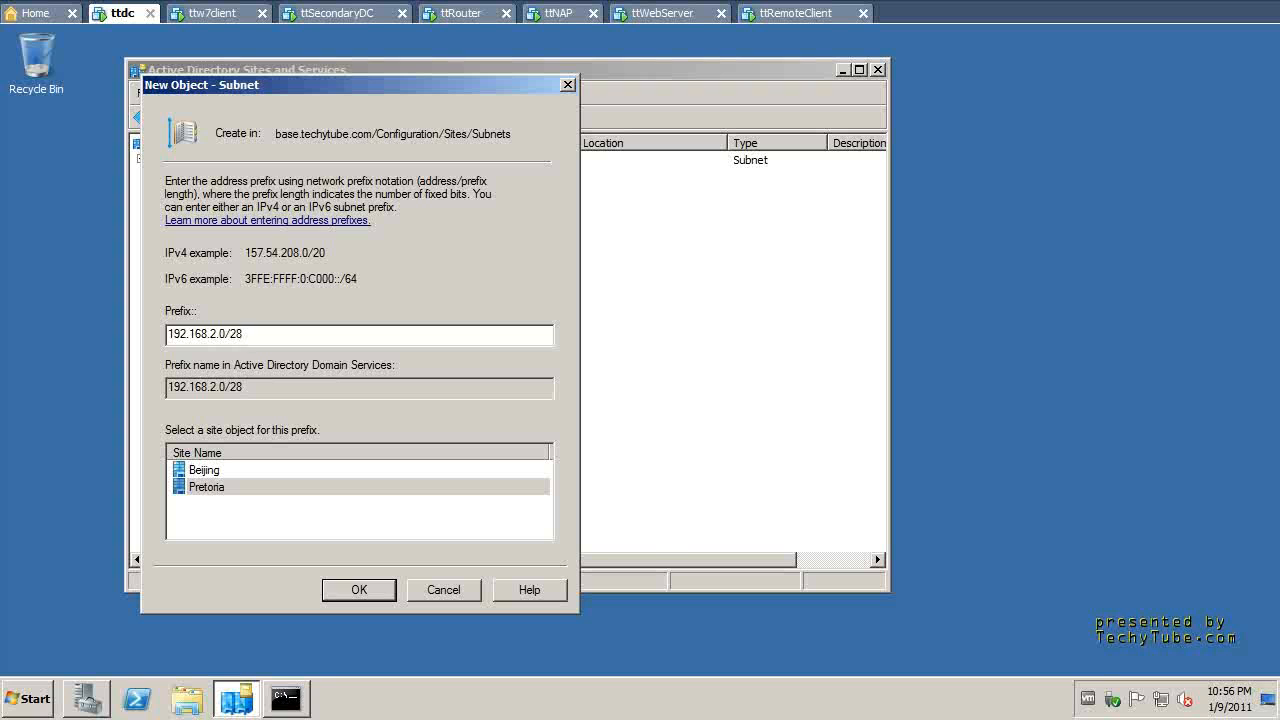
pyautogui.click(243, 334)
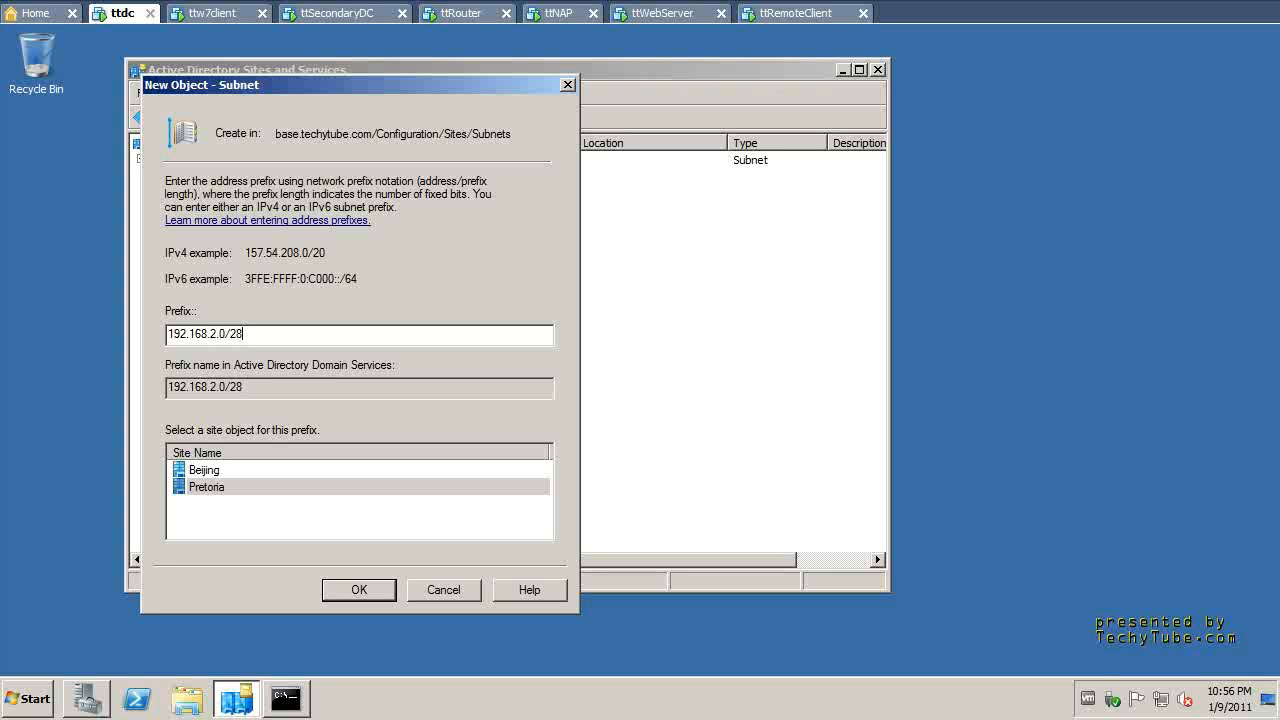
pyautogui.moveTo(303, 492)
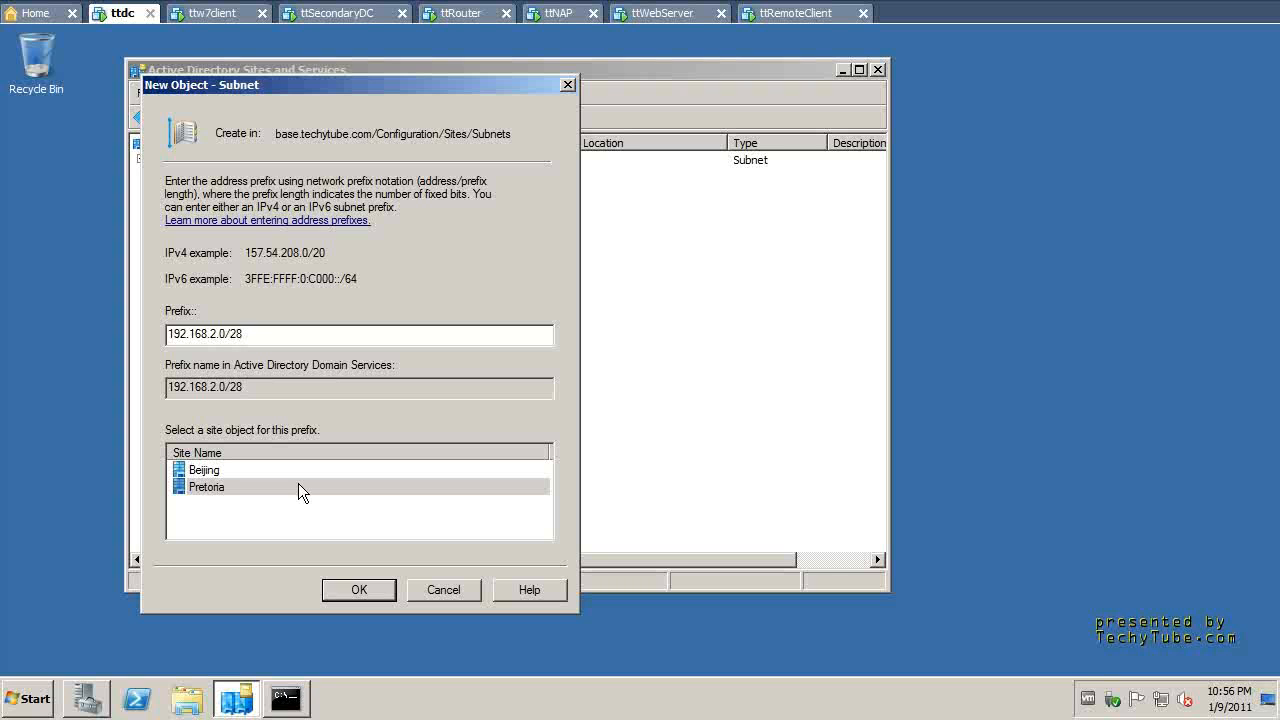
pyautogui.click(246, 333)
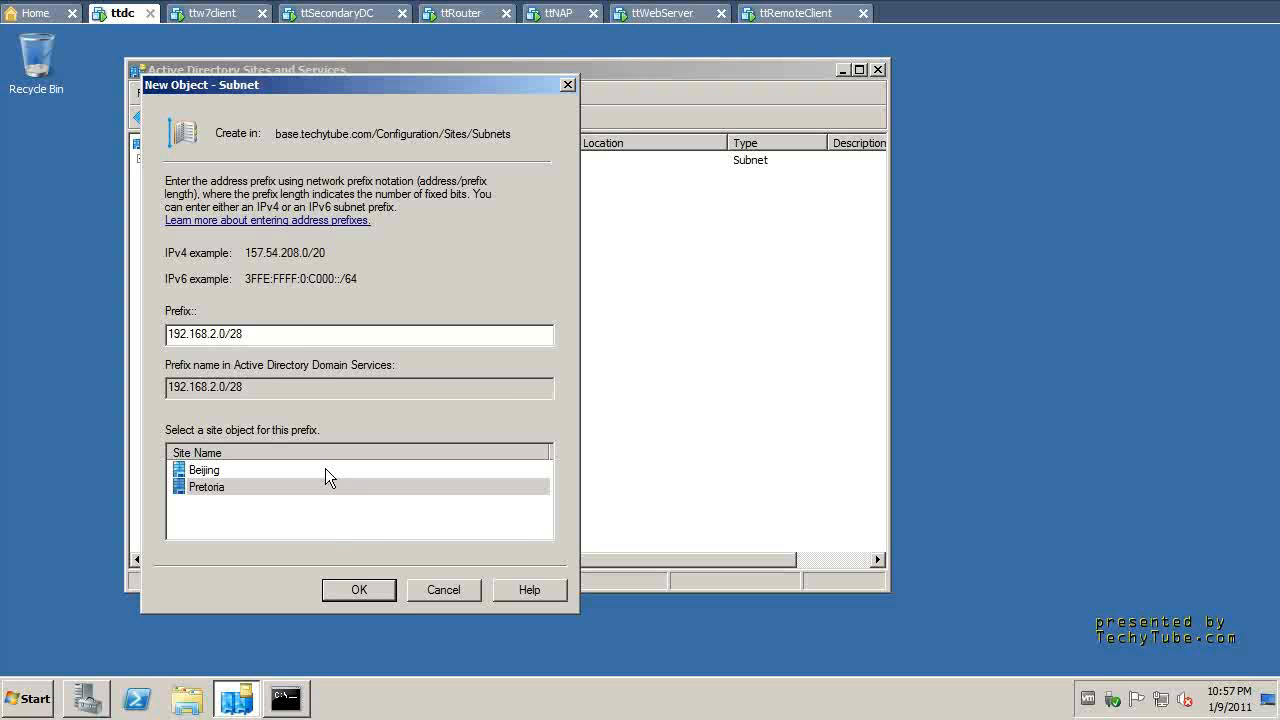
# Create subnet 192.168.2.0/28, then expand Beijing's TTDC server and bring up actions for its NTDS Settings
pyautogui.click(358, 589)
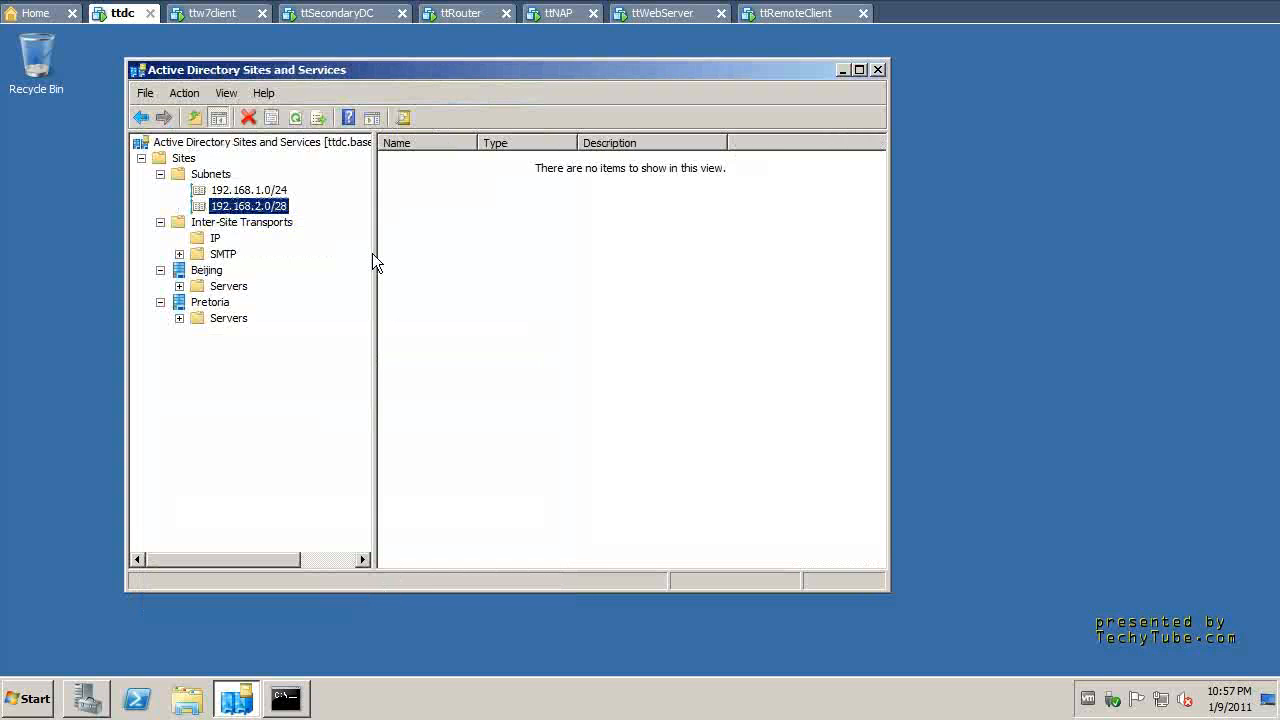
pyautogui.click(228, 285)
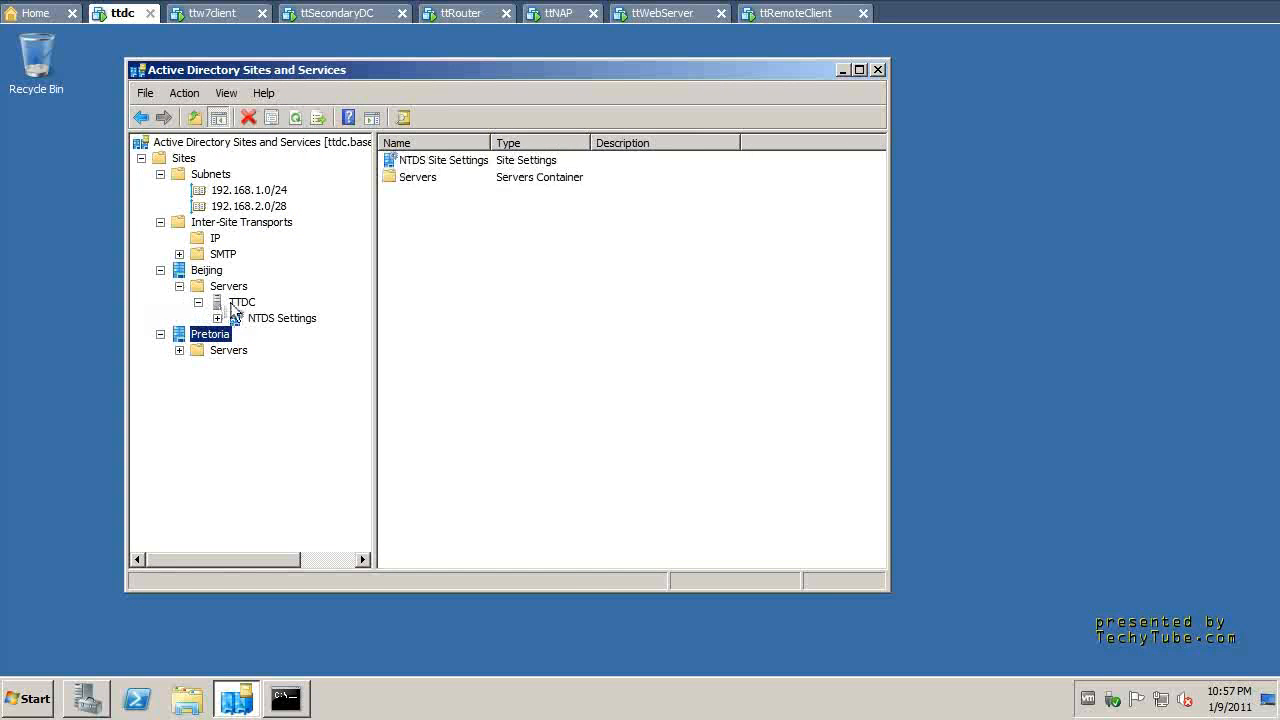
pyautogui.click(281, 317)
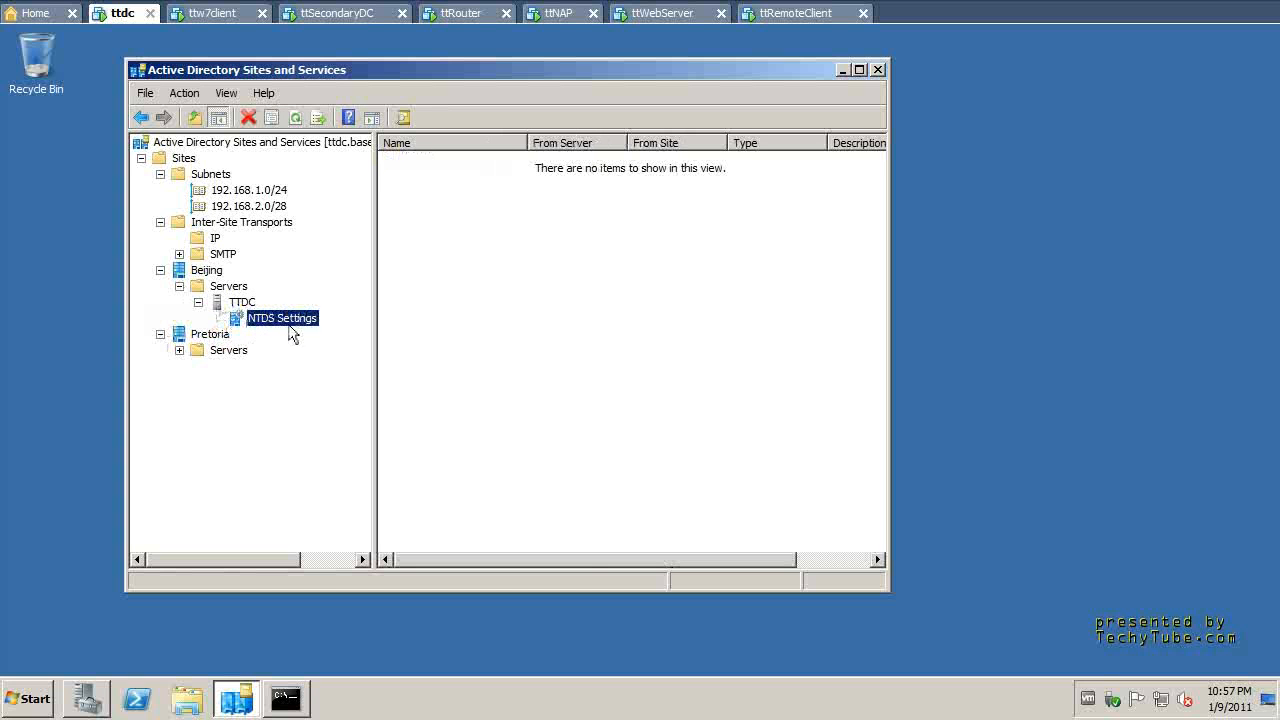
pyautogui.rightClick(282, 318)
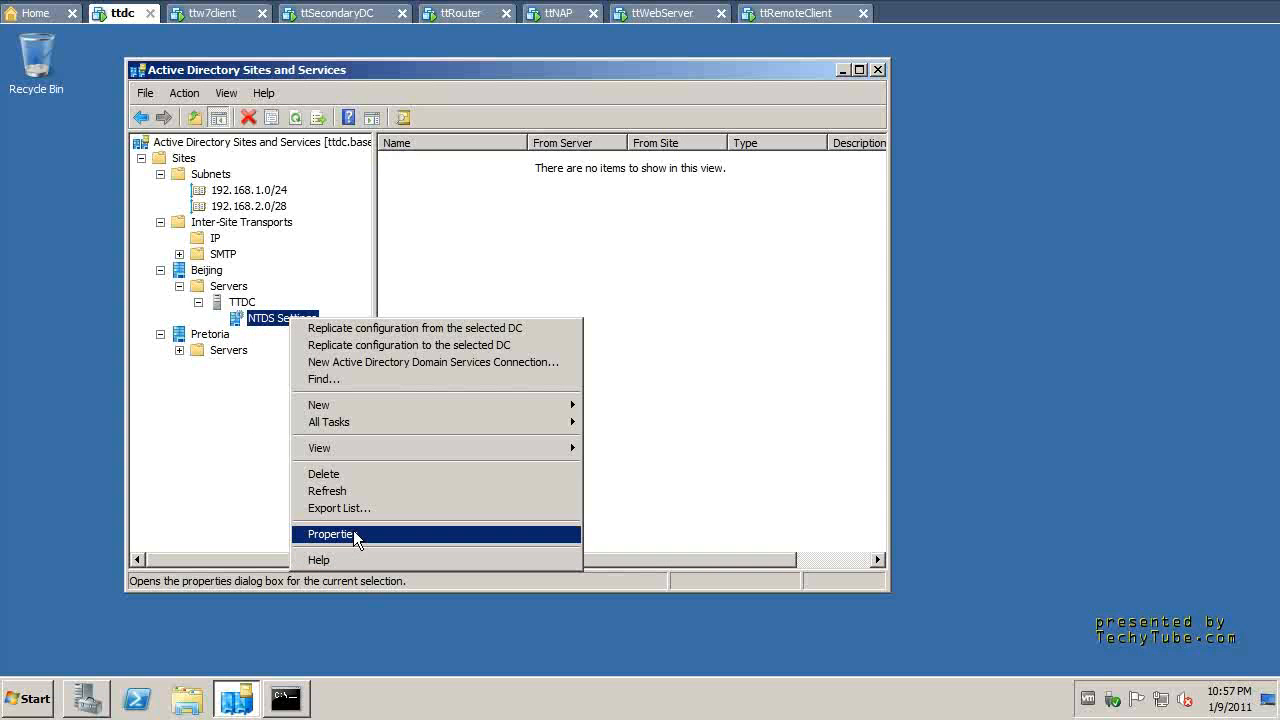
# Open the Properties of TTDC's NTDS Settings to review the Global Catalog option
pyautogui.click(331, 534)
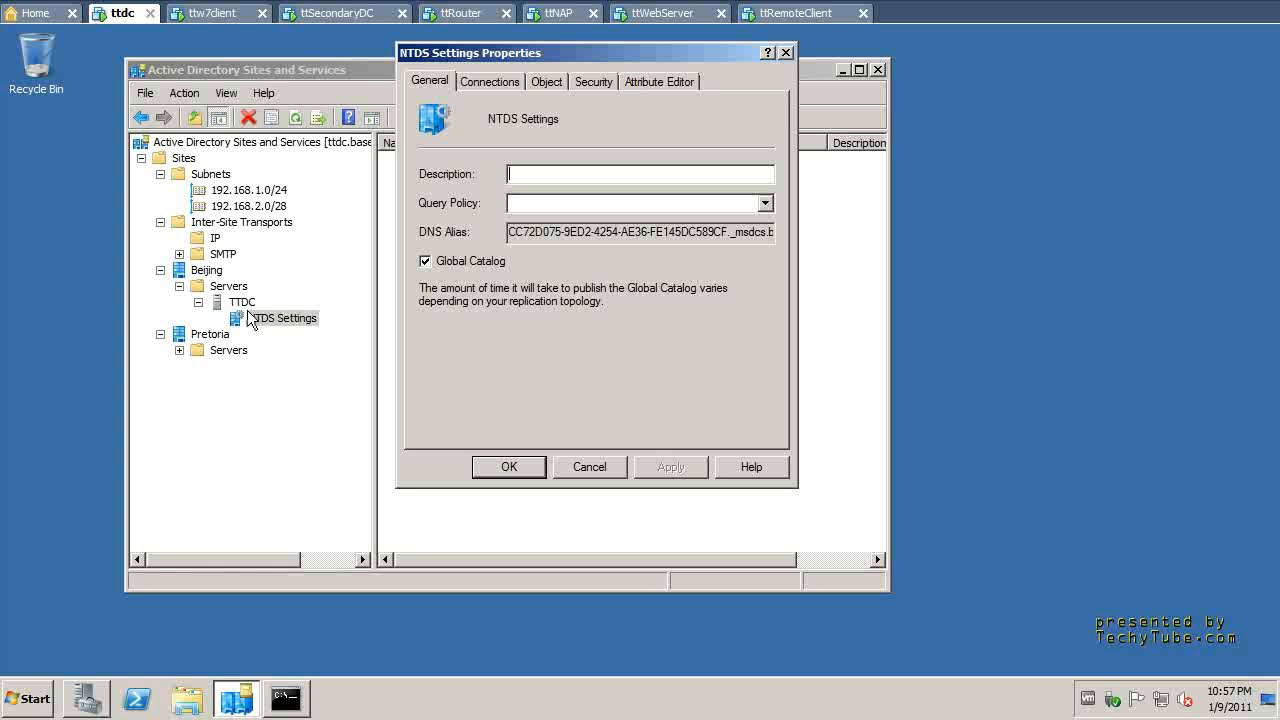
pyautogui.moveTo(540, 413)
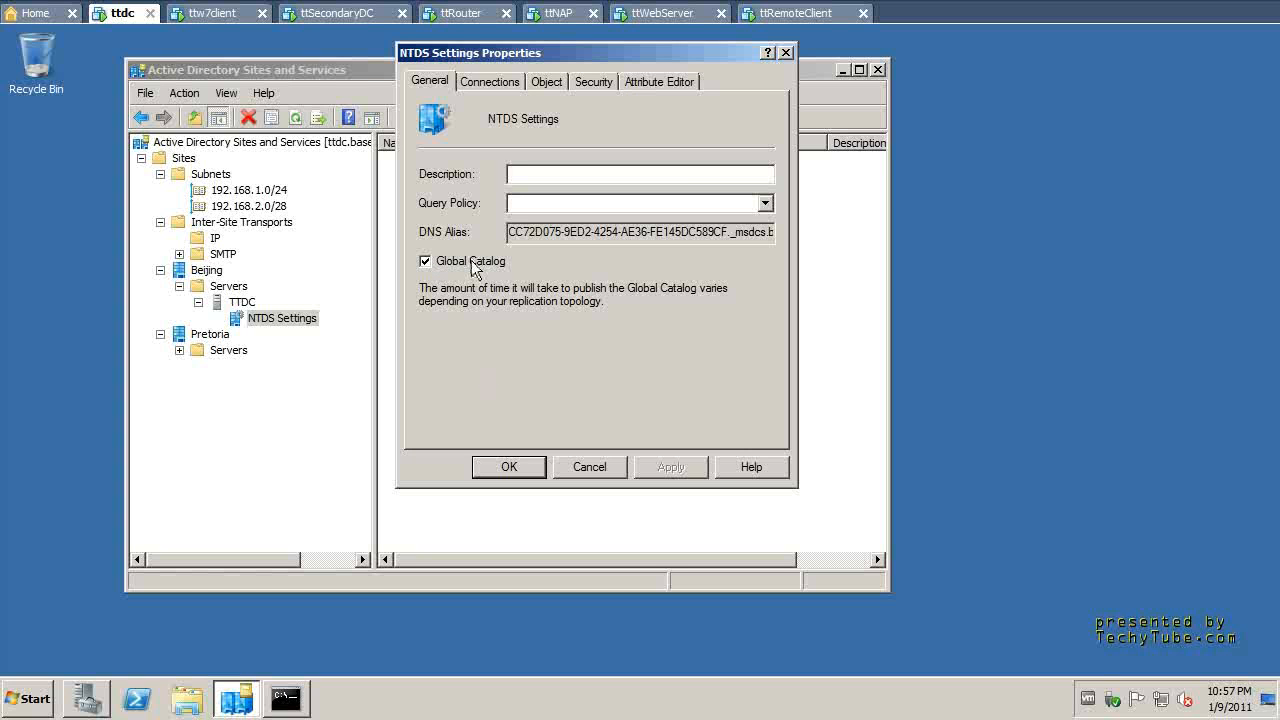
pyautogui.moveTo(490, 283)
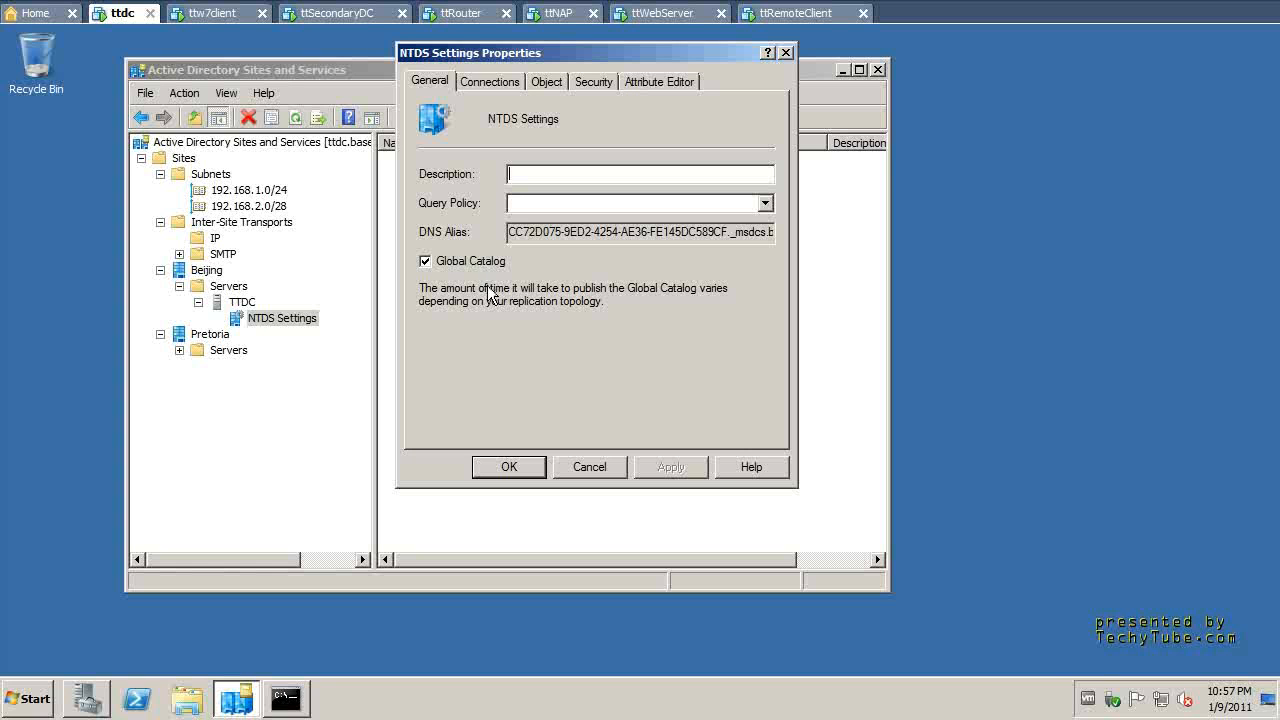
pyautogui.moveTo(495, 290)
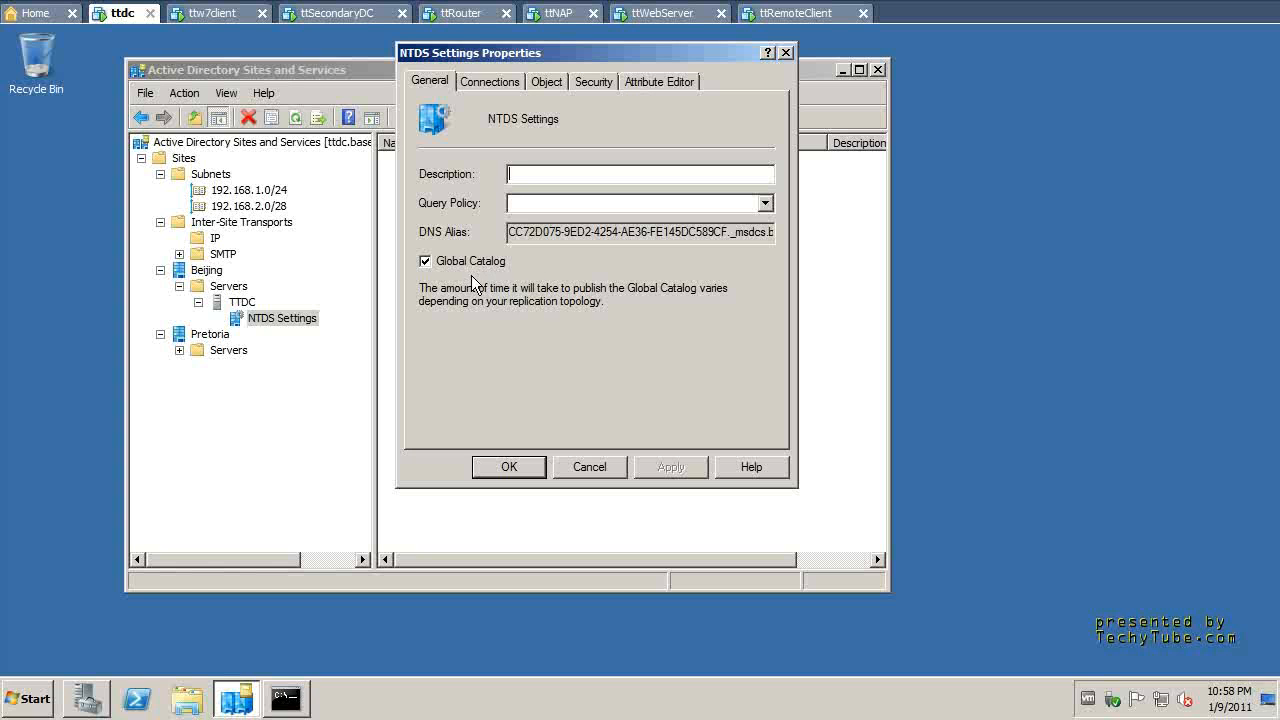
pyautogui.moveTo(505, 401)
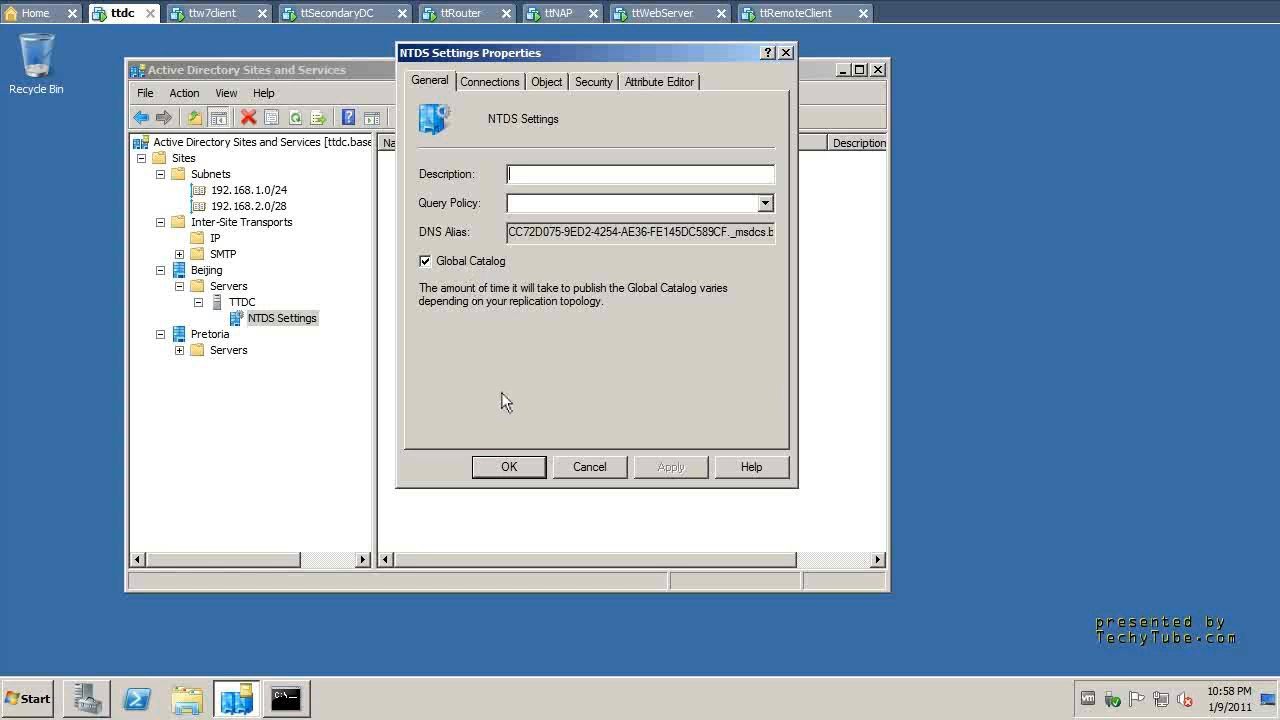
pyautogui.moveTo(475, 387)
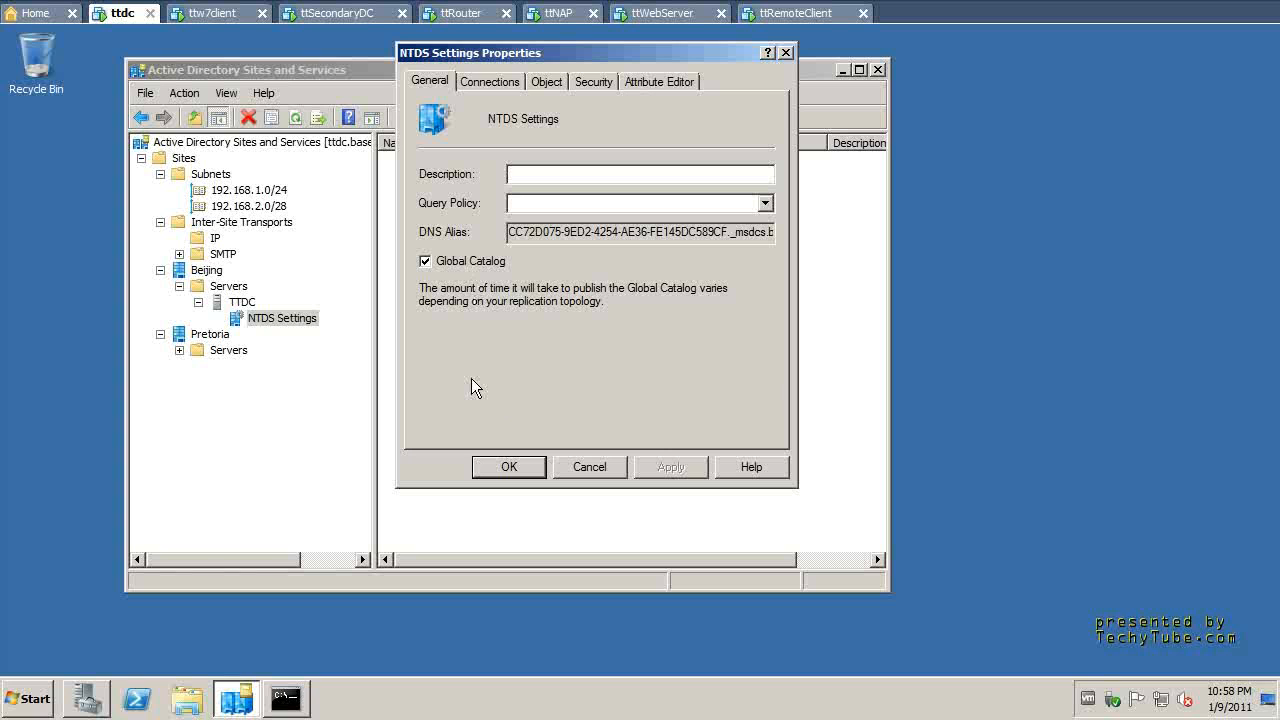
pyautogui.moveTo(540, 403)
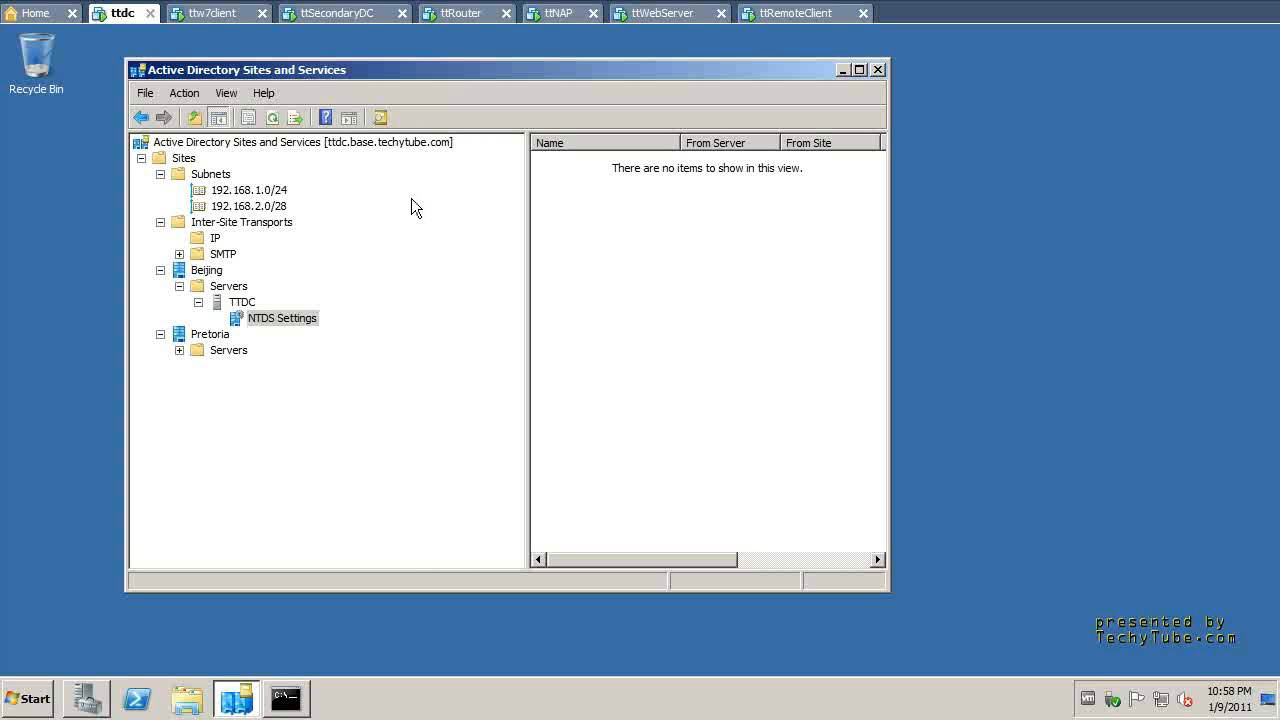
pyautogui.moveTo(314, 393)
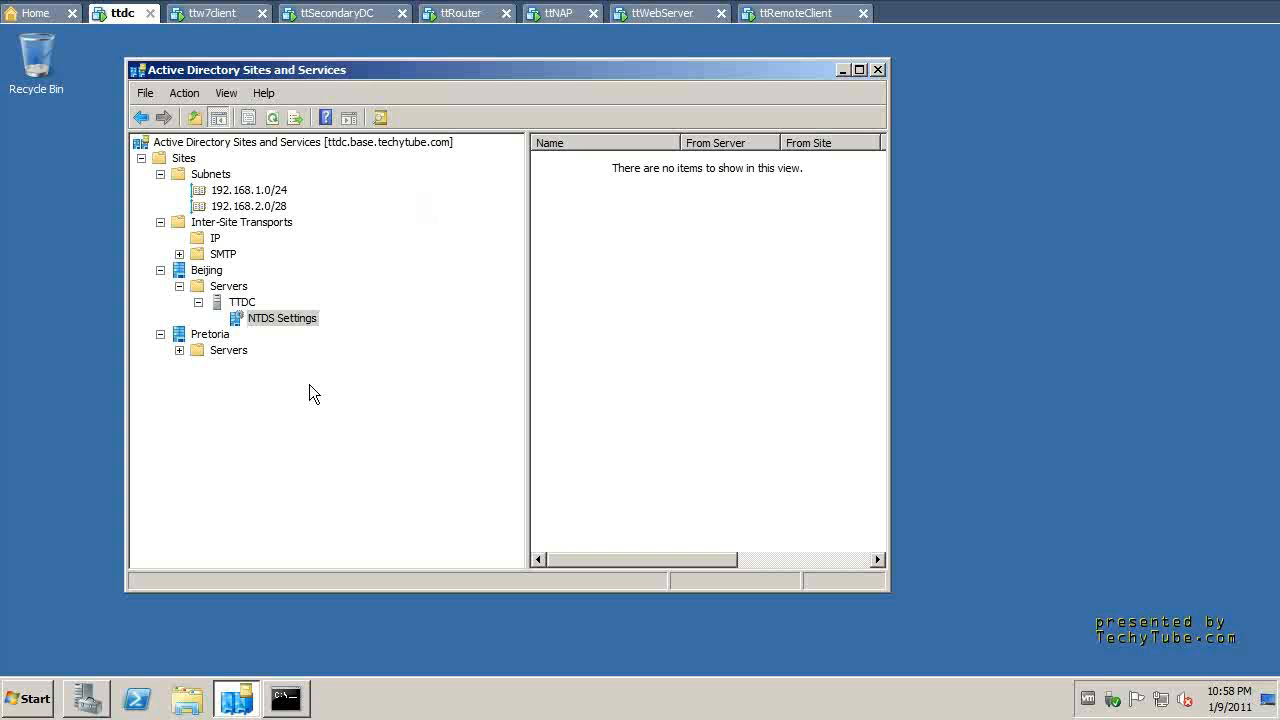